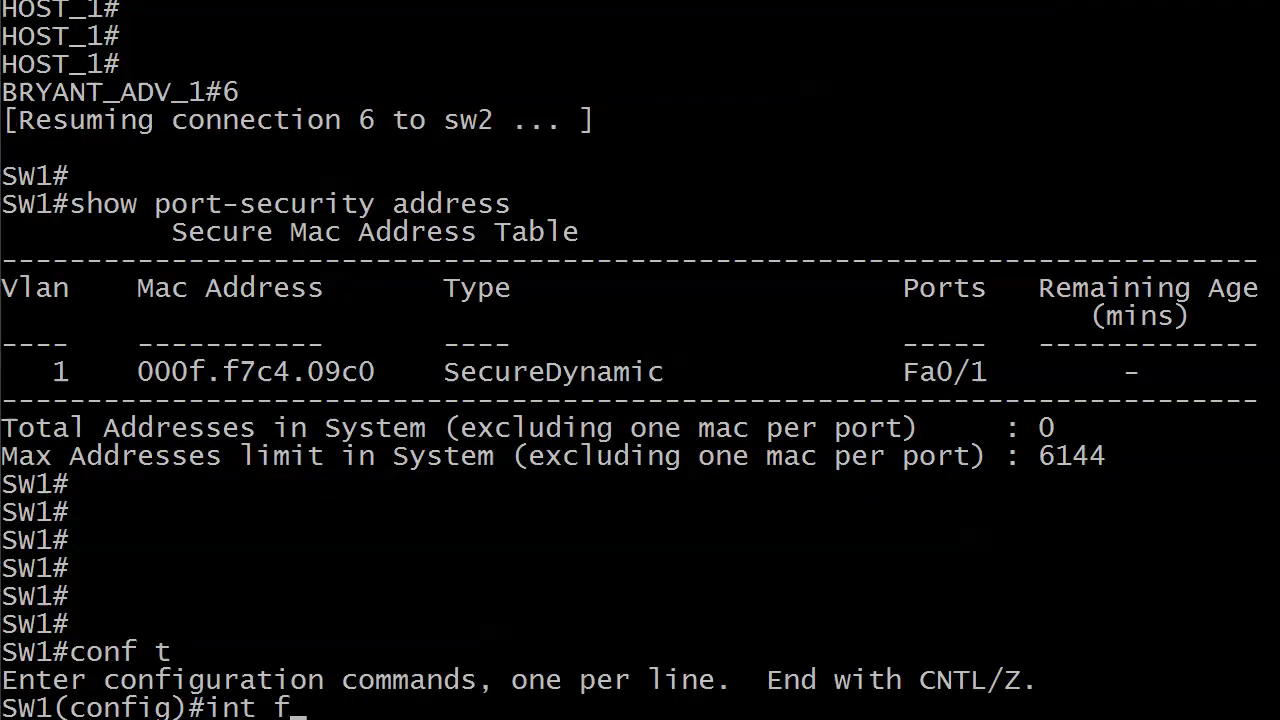
Step: Shut down FastEthernet0/1 and verify the secure MAC address table is empty
text(ast 0/1)
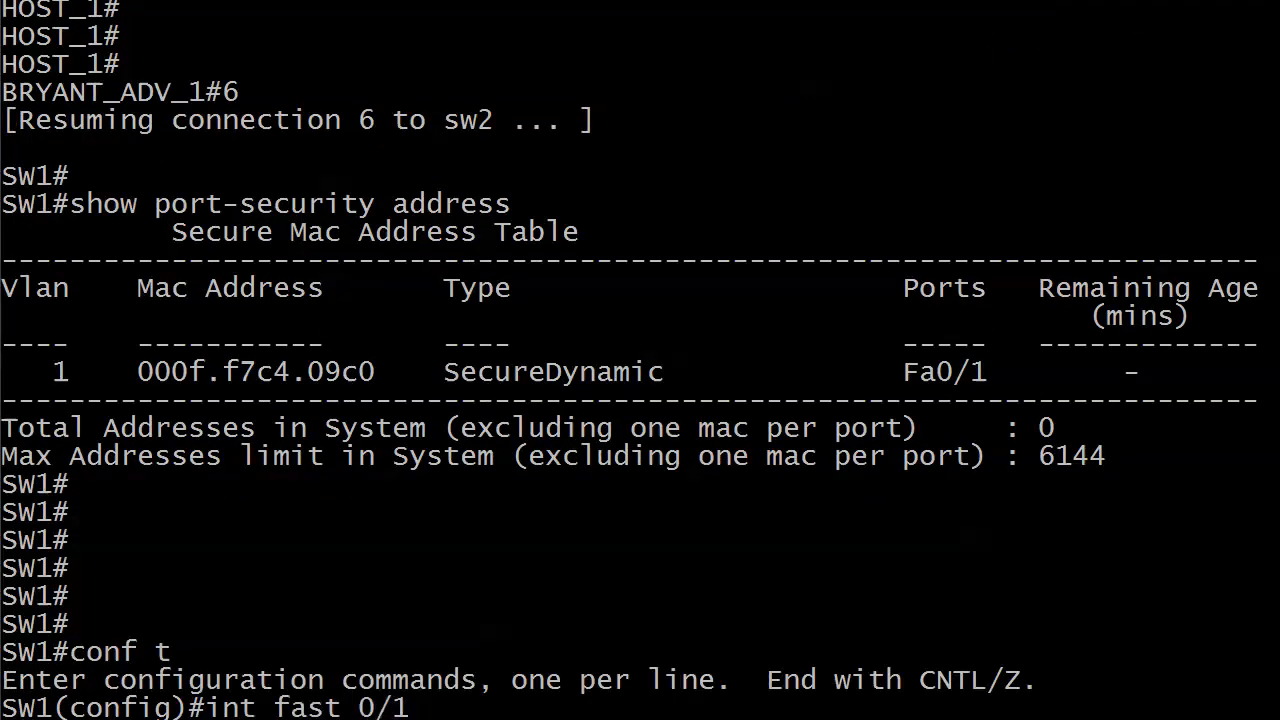
text(shut)
text(conf t)
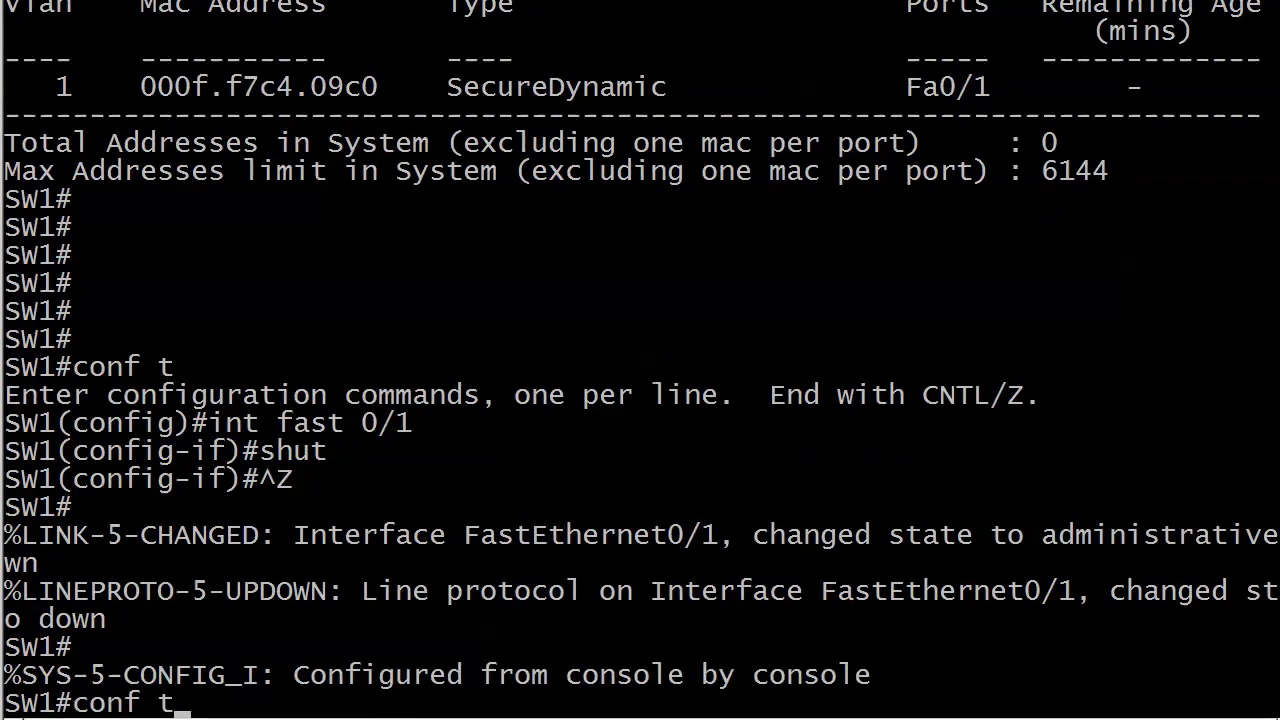
text(show port-security address)
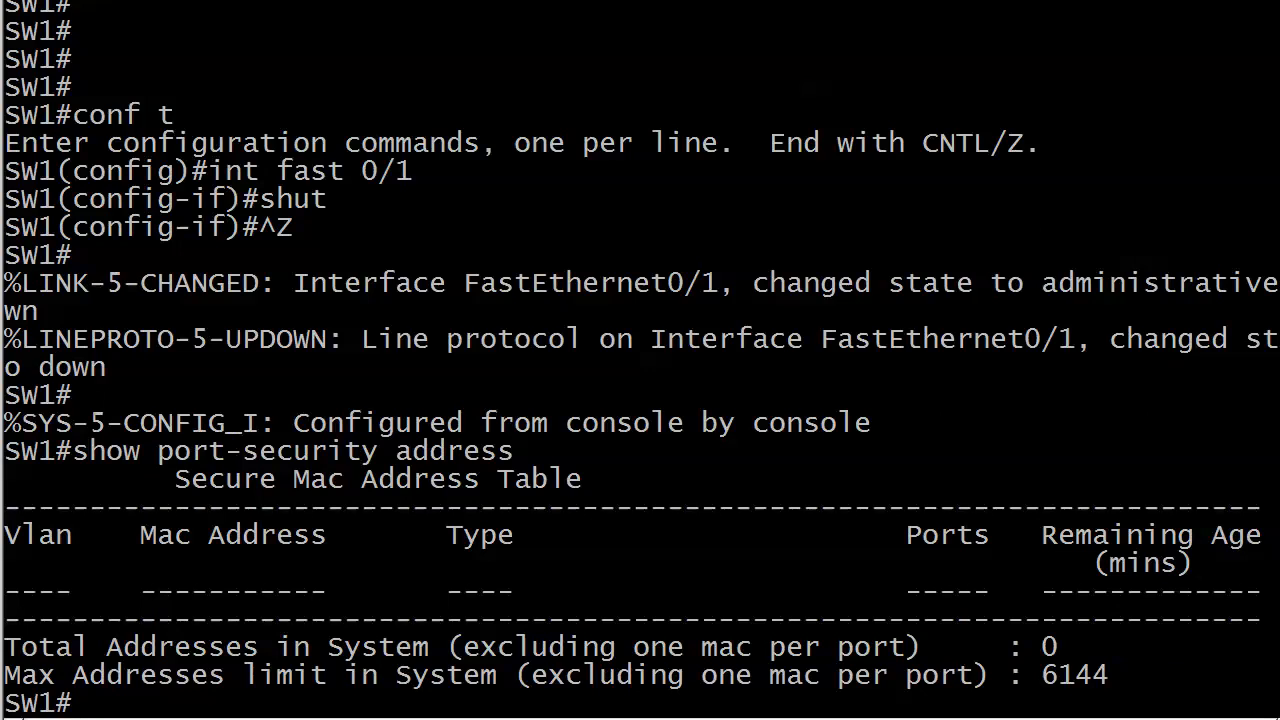
Step: Configure sticky secure MAC addressing on Fa0/1, bring it up with no shut, and return to HOST_1
text(onf t)
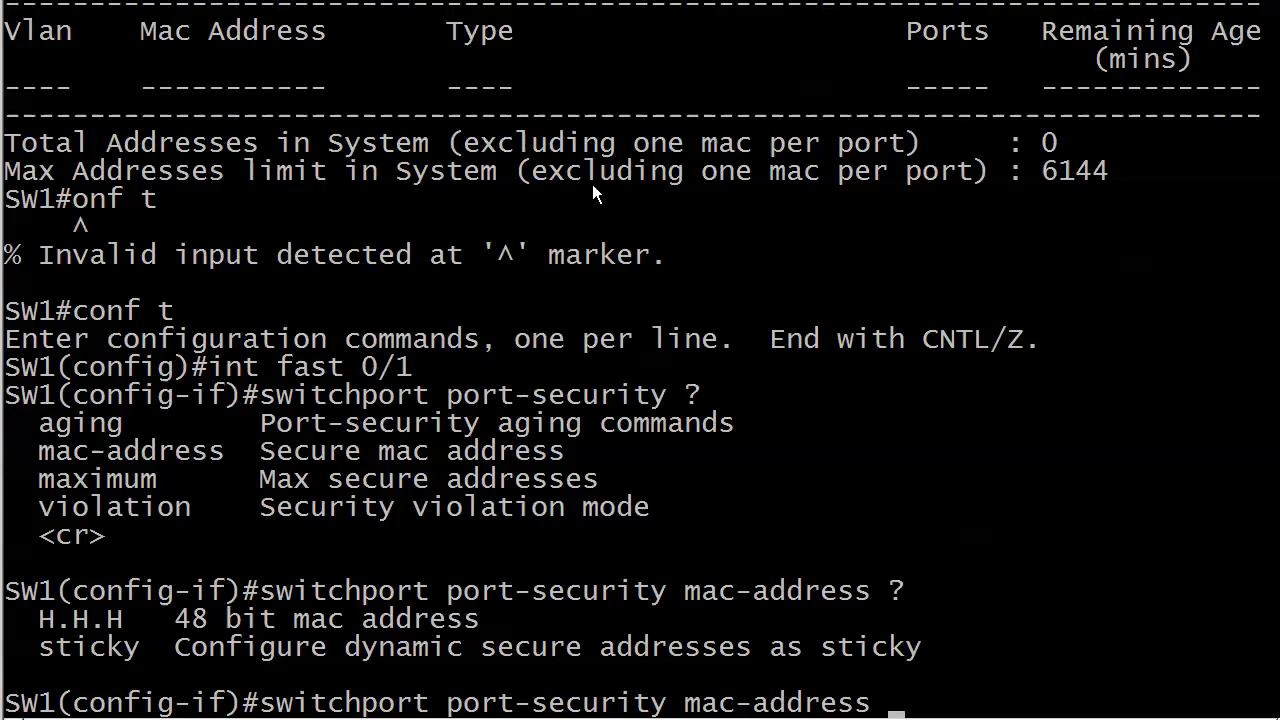
text(sticky)
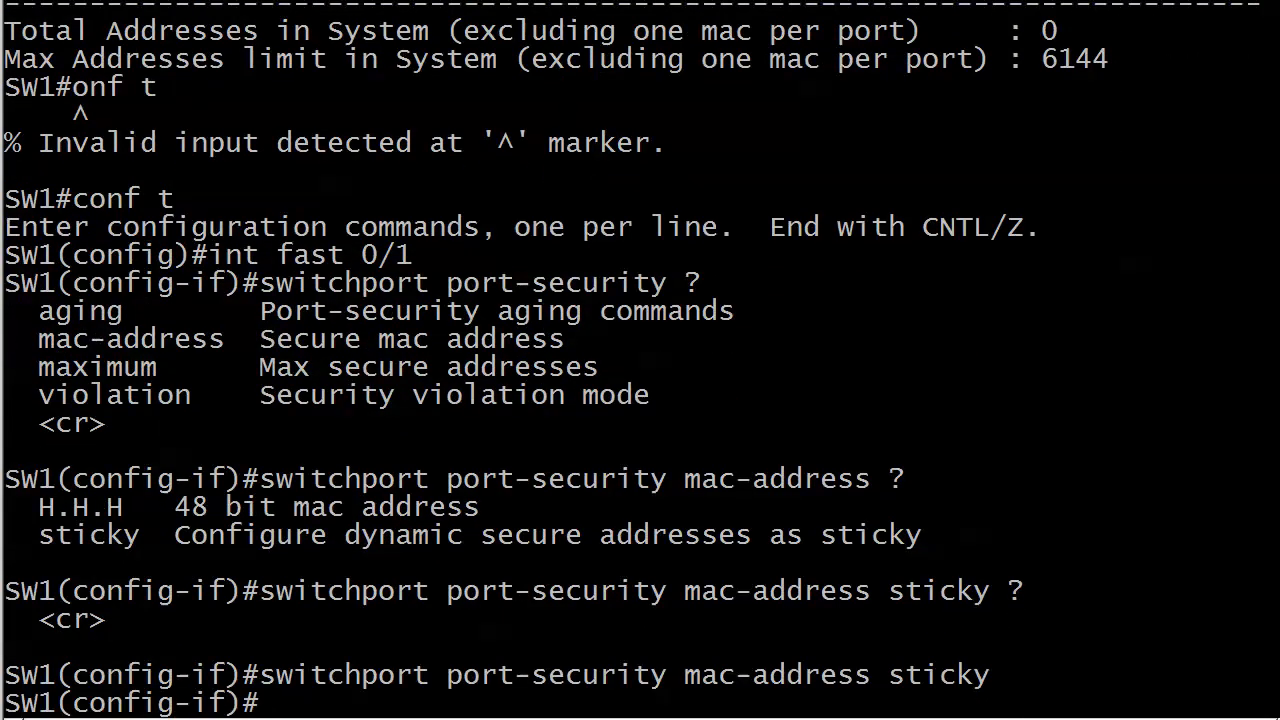
text(no shut)
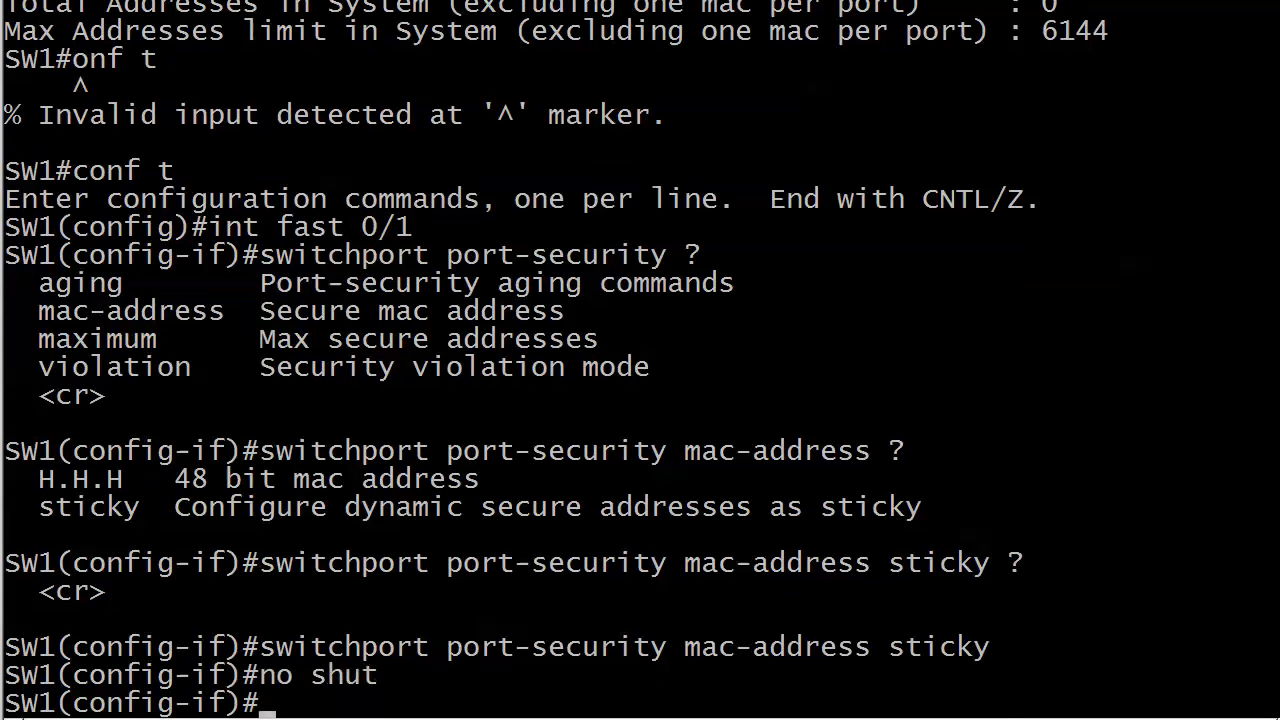
key(ctrl+z)
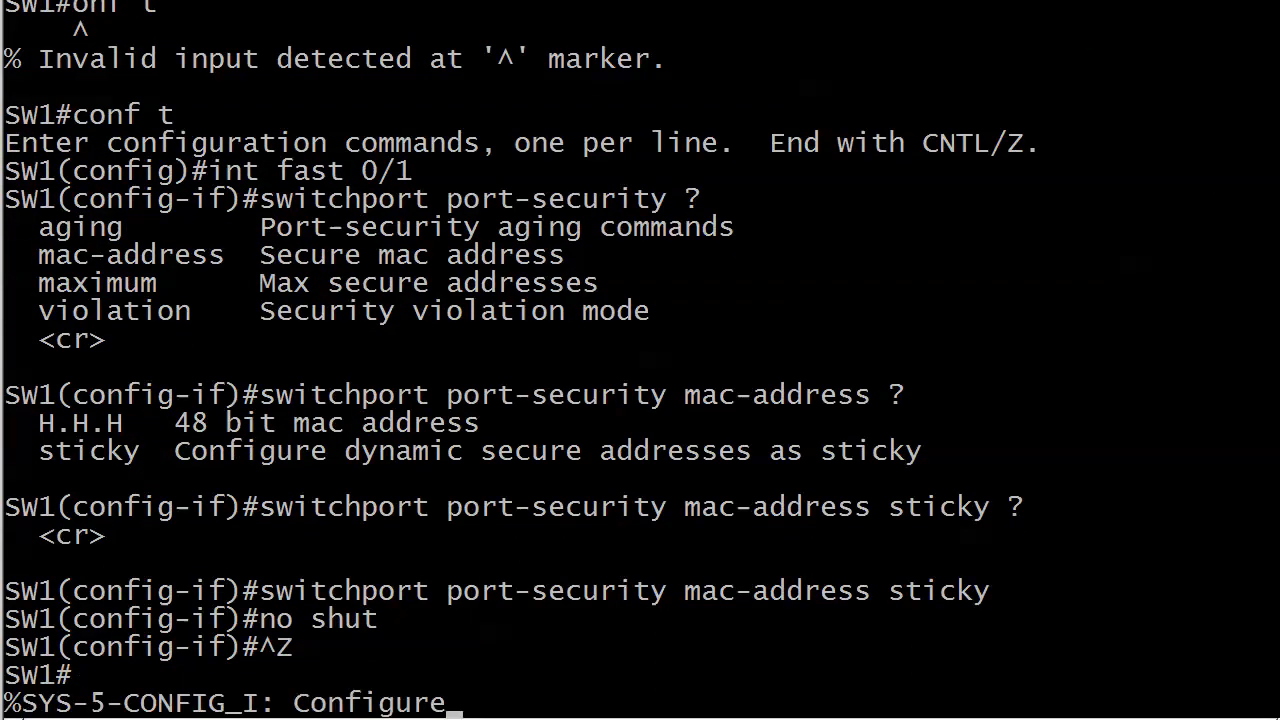
scroll(down, 3)
text(x6)
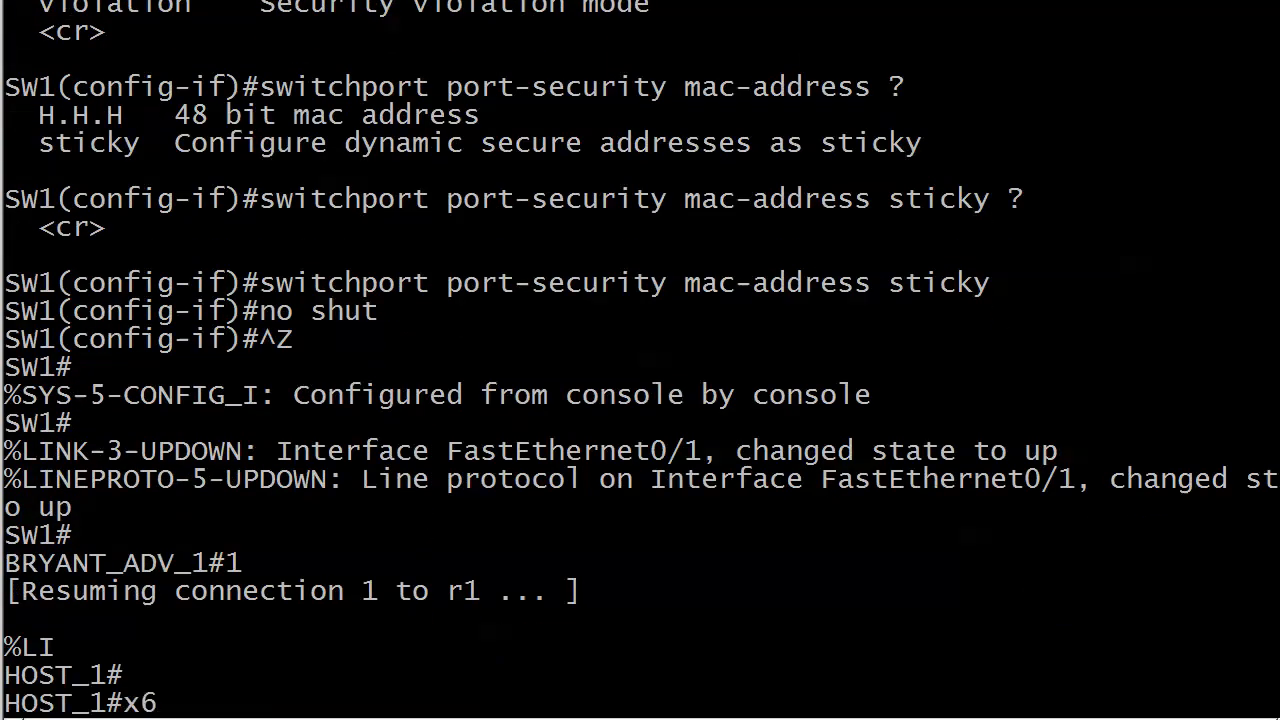
Step: Ping 10.1.1.2 from HOST_1, confirm 000f.f7c4.09c0 is SecureSticky on Fa0/1, then shut Fa0/1
text(ping 10.1.1.2)
text(6)
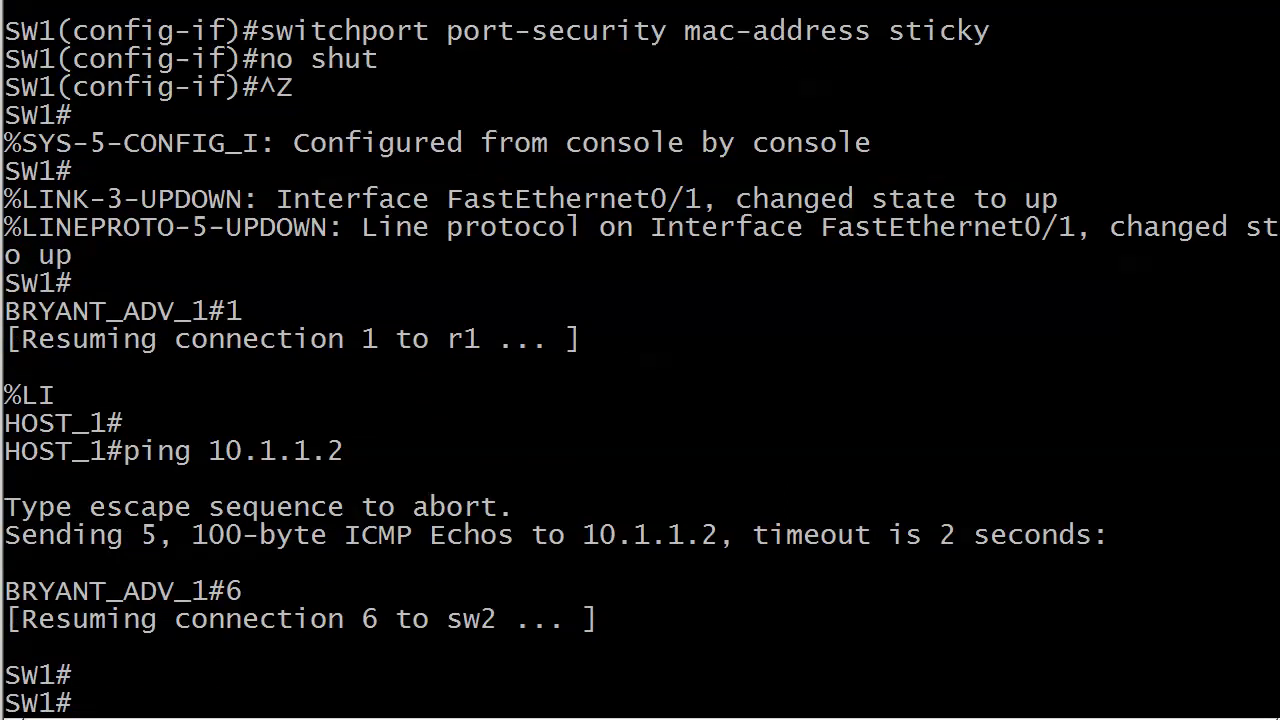
text(show port)
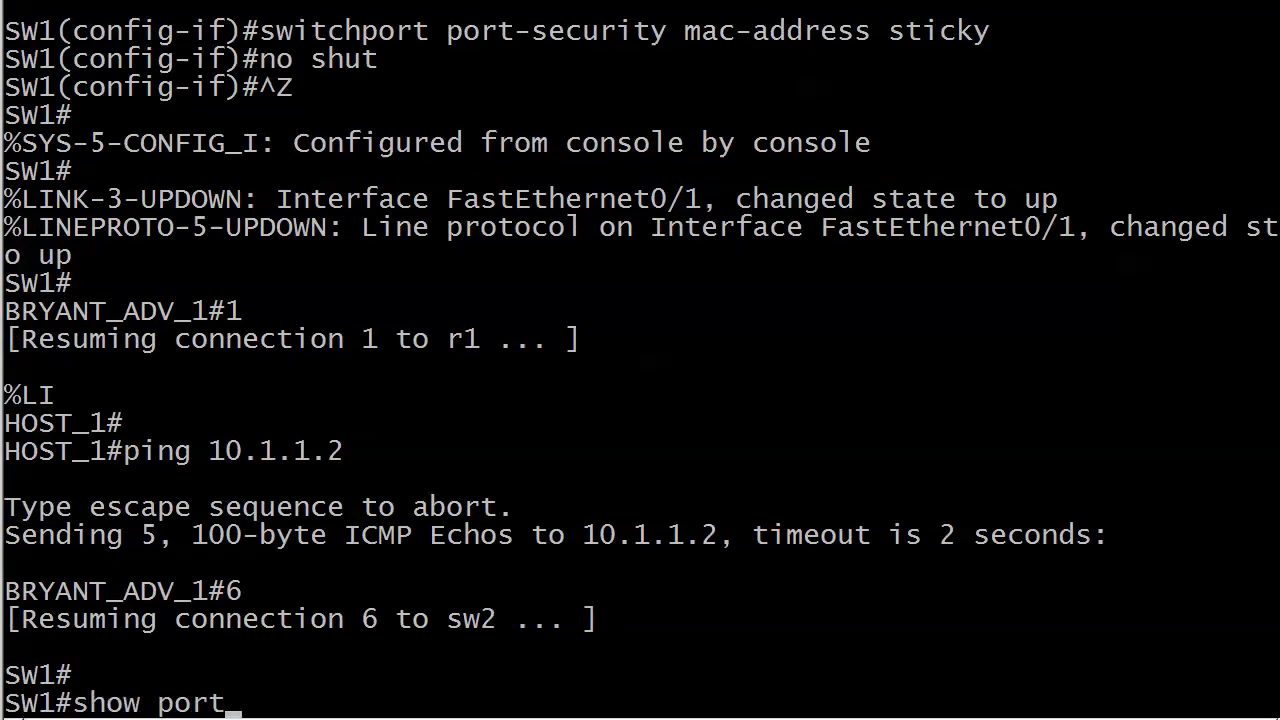
text(-security address)
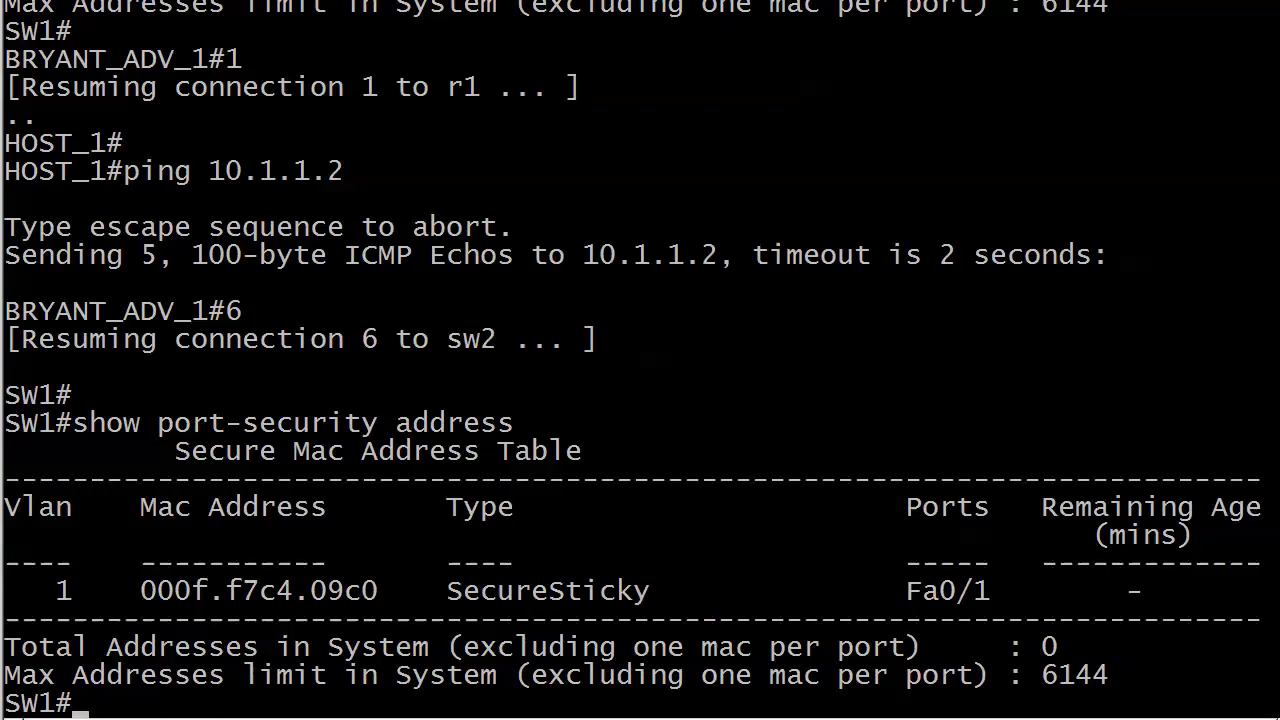
right_click(500, 540)
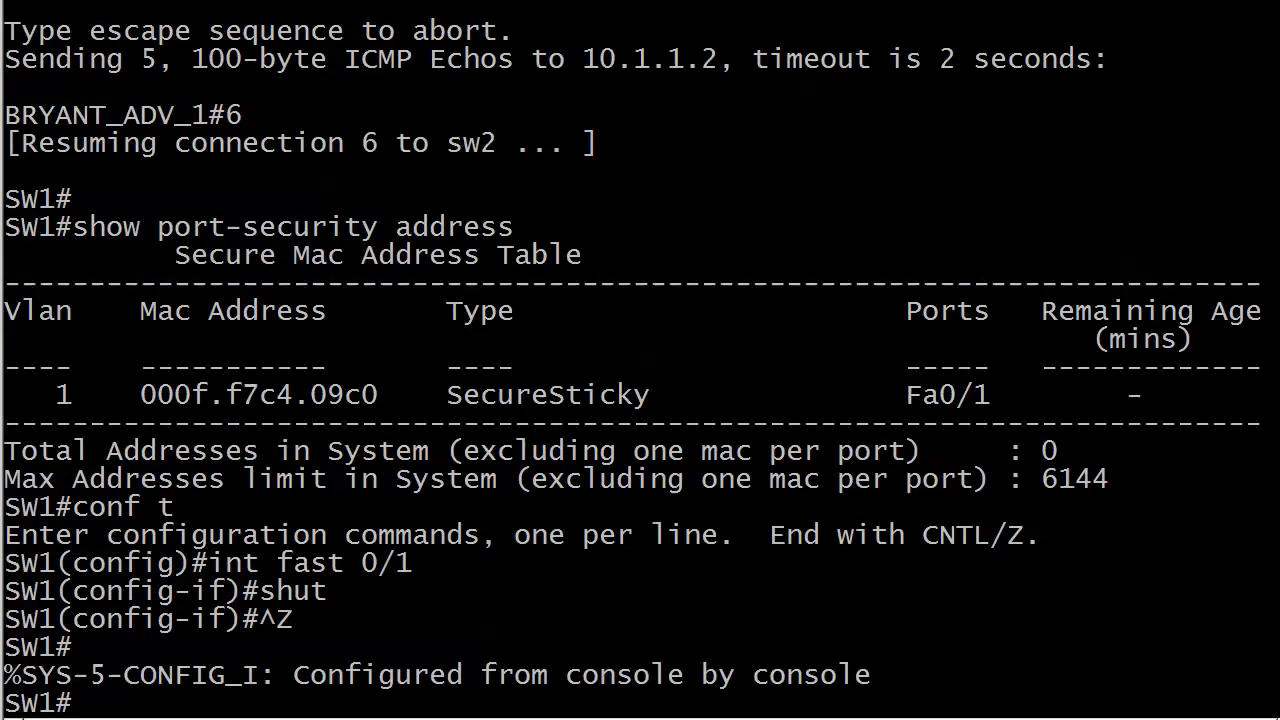
Step: Confirm the sticky address persists, re-enable Fa0/1 with no shut, and save with wr
text(show port-security address)
text(n)
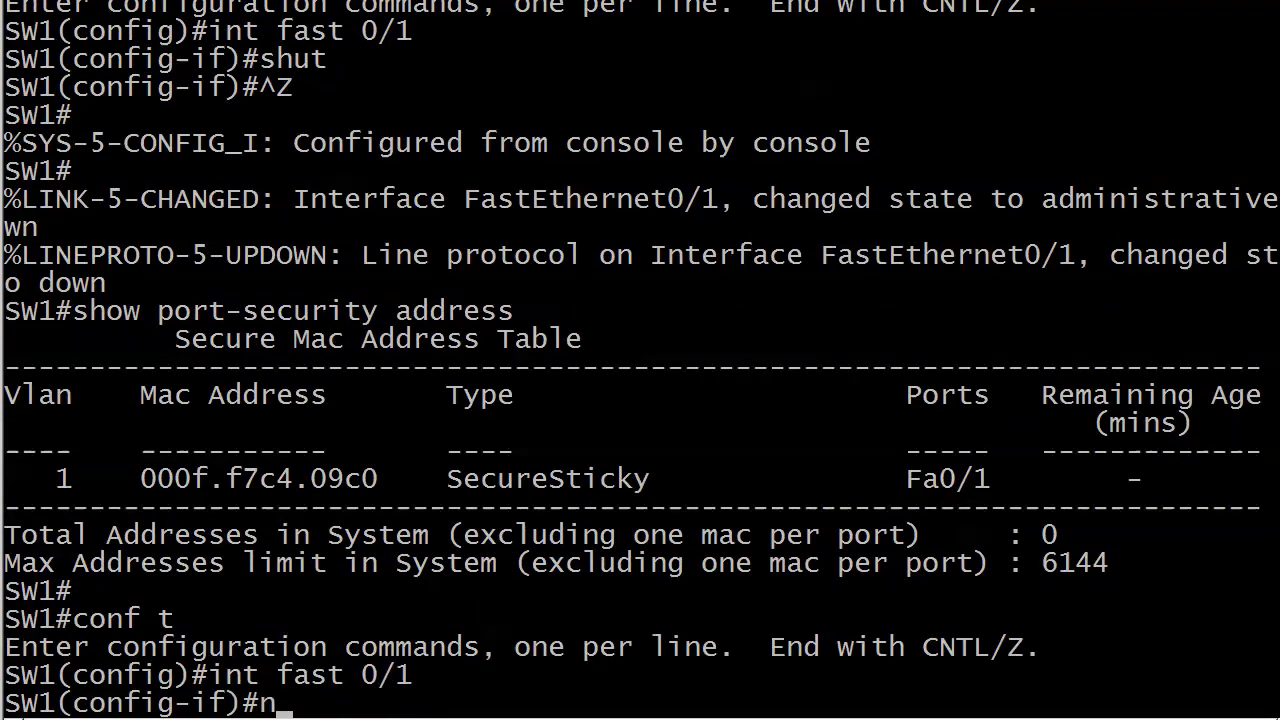
text(o shut)
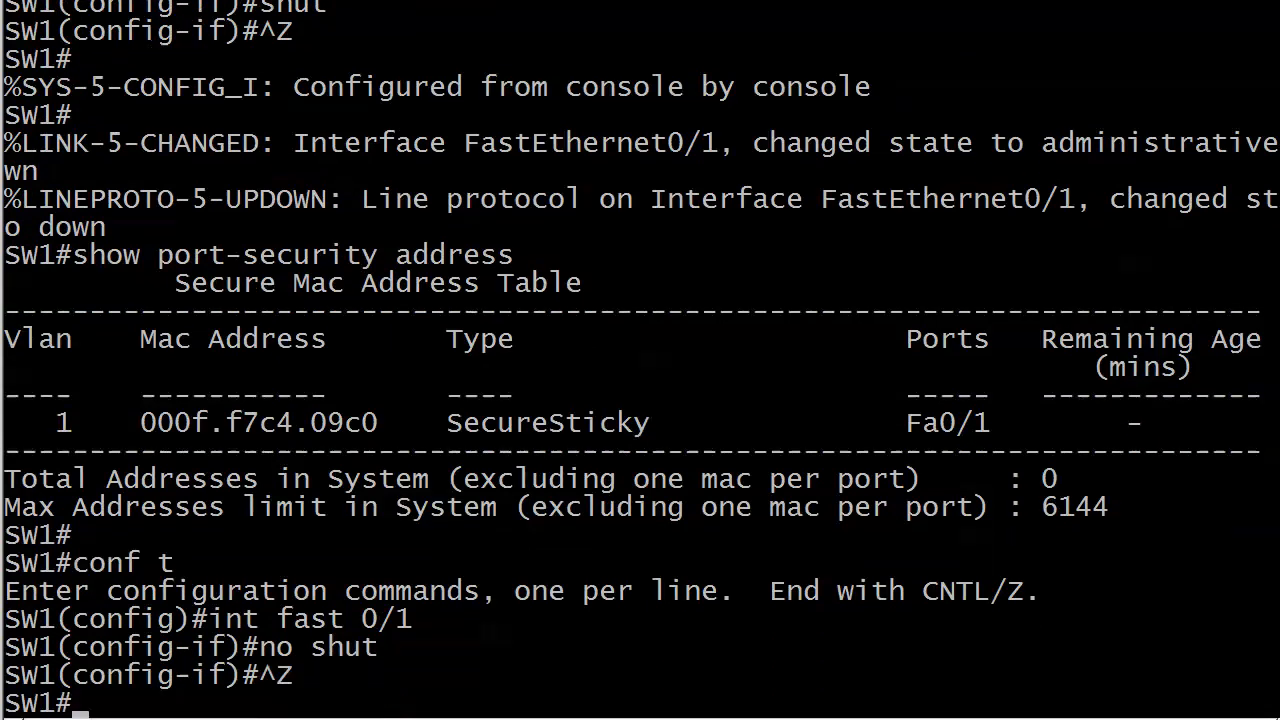
text(wr)
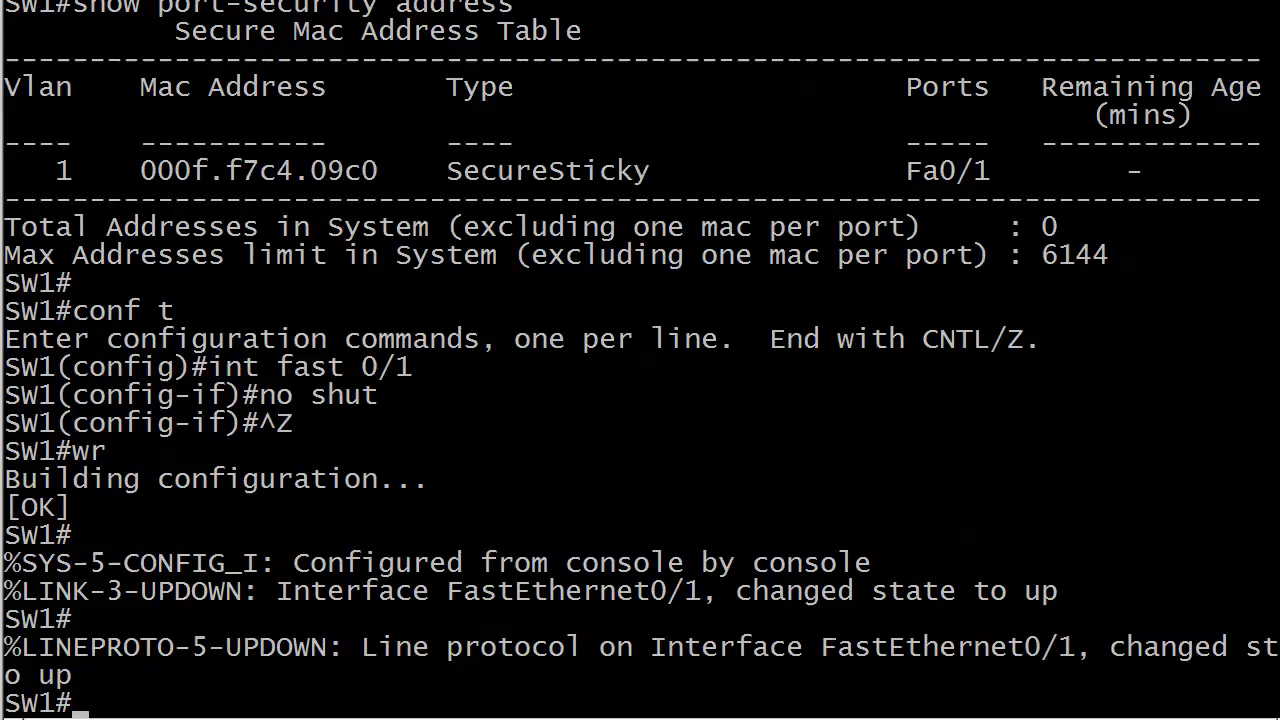
text(conf)
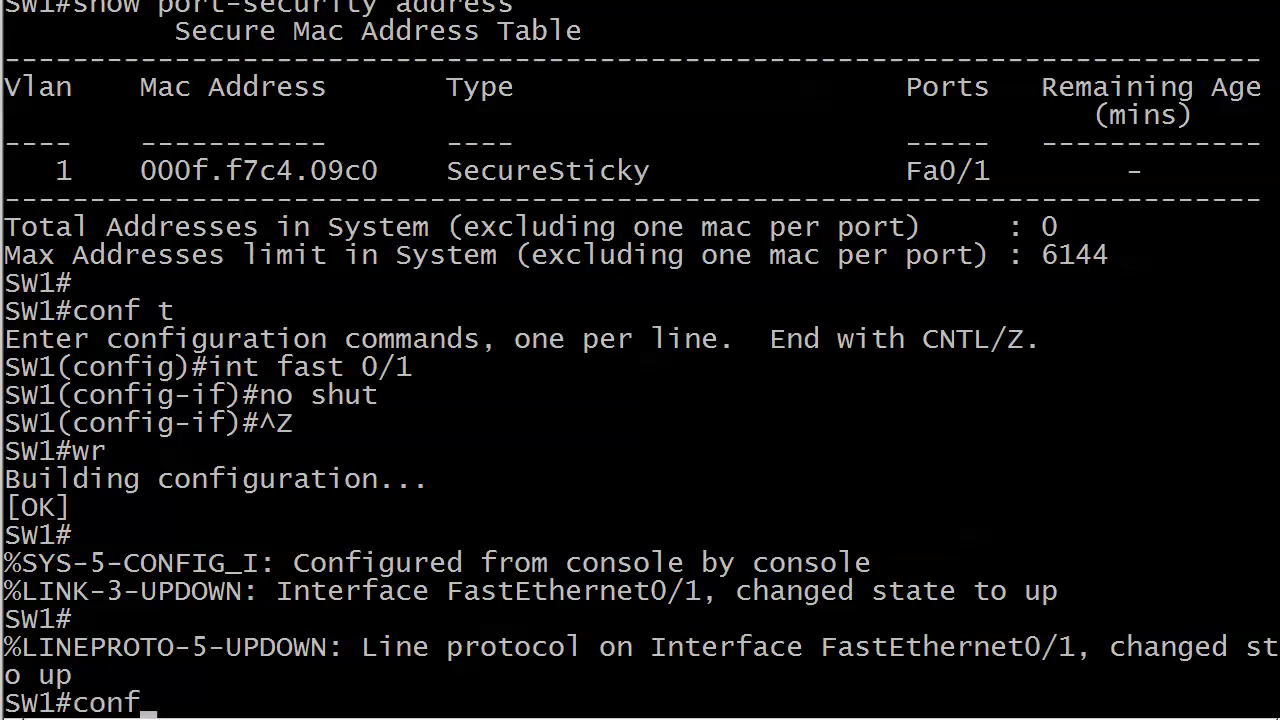
Step: Query errdisable recovery ? and page through the full list of recovery causes
text(erridisable)
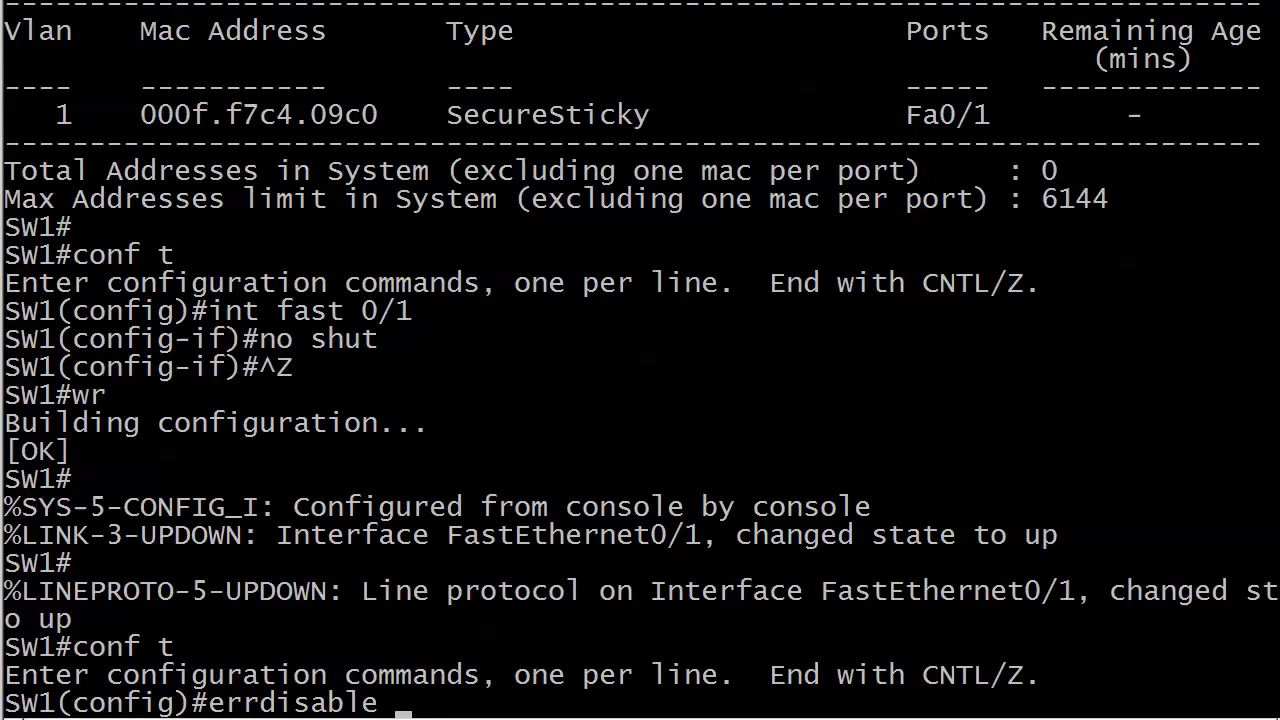
text(recover)
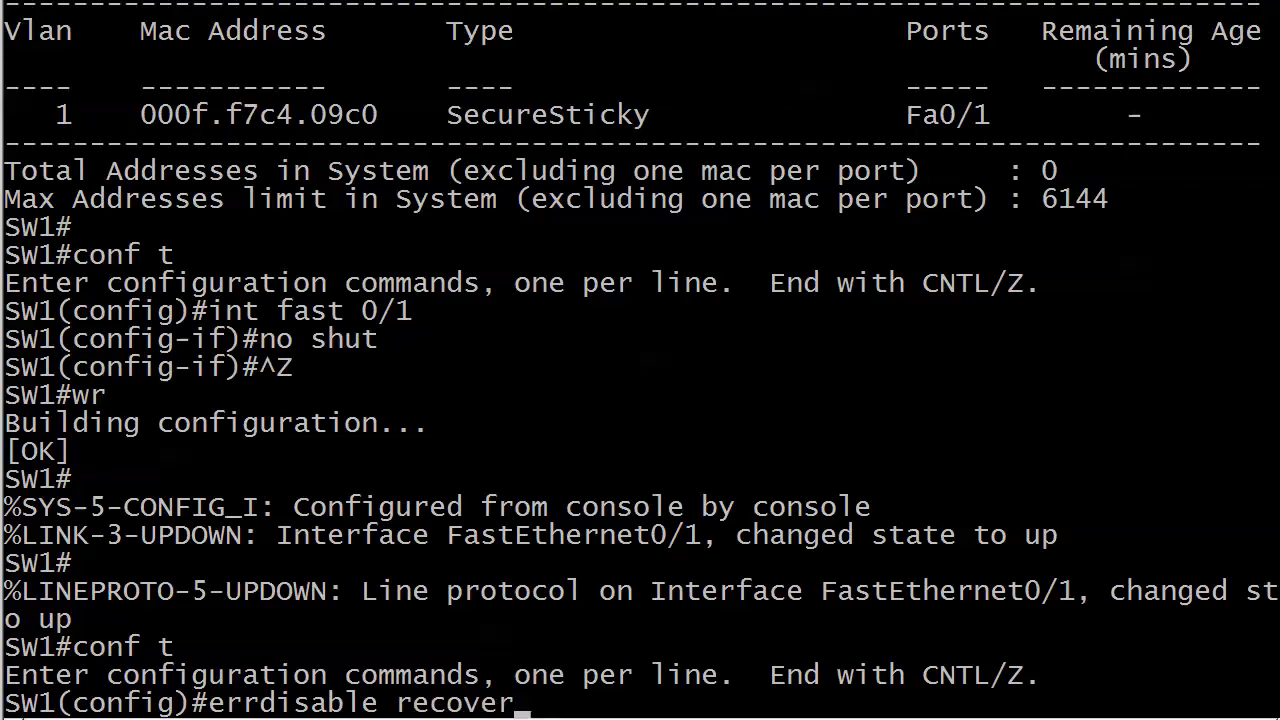
text(y)
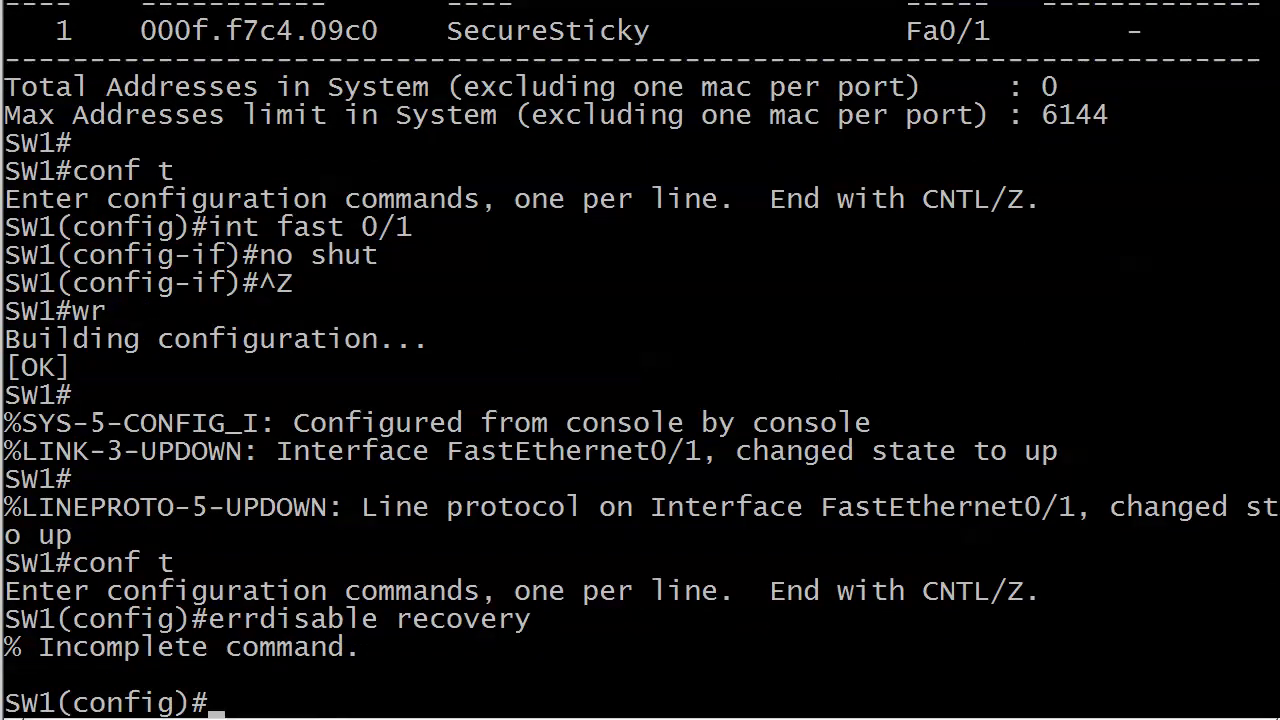
text(errdisable recovery ?)
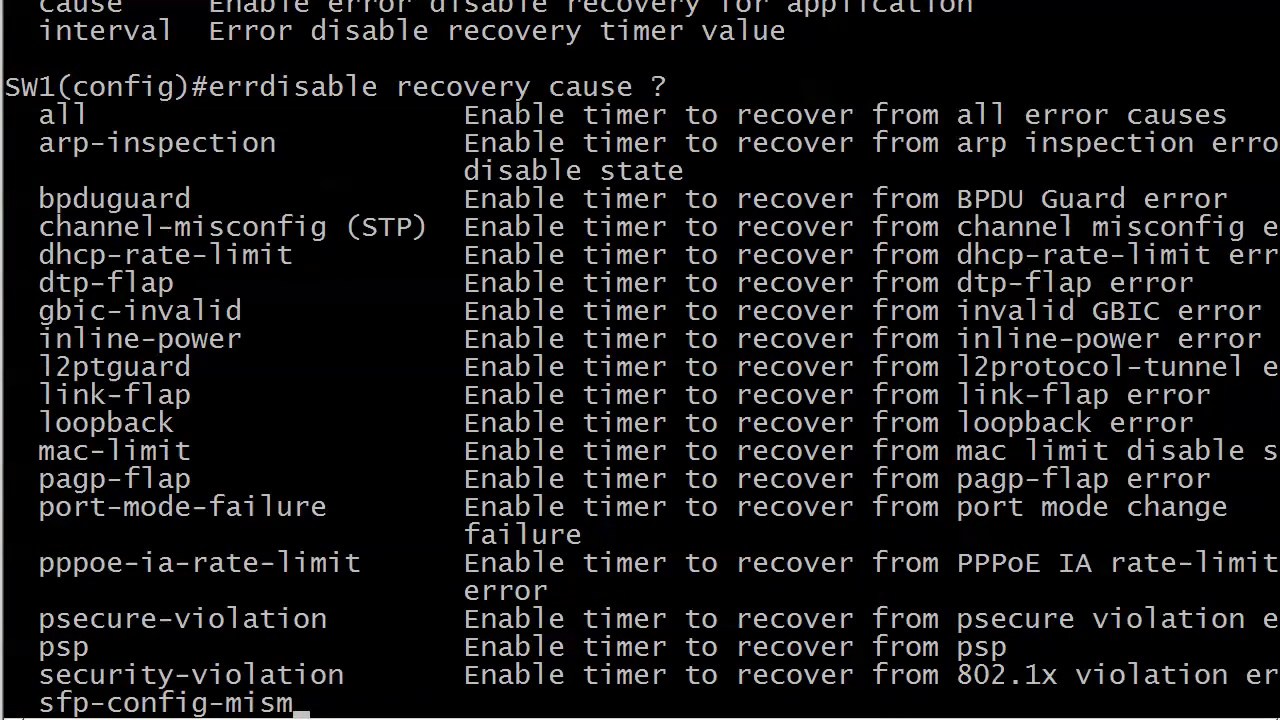
key(space)
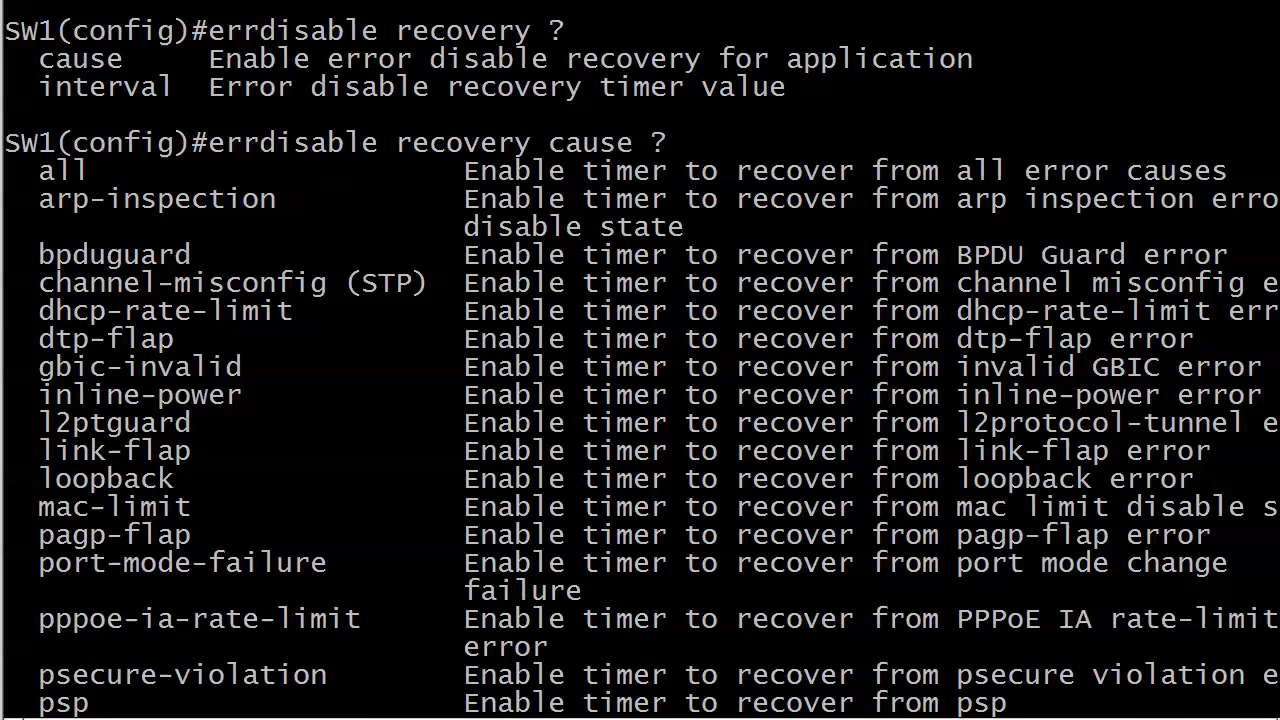
key(space)
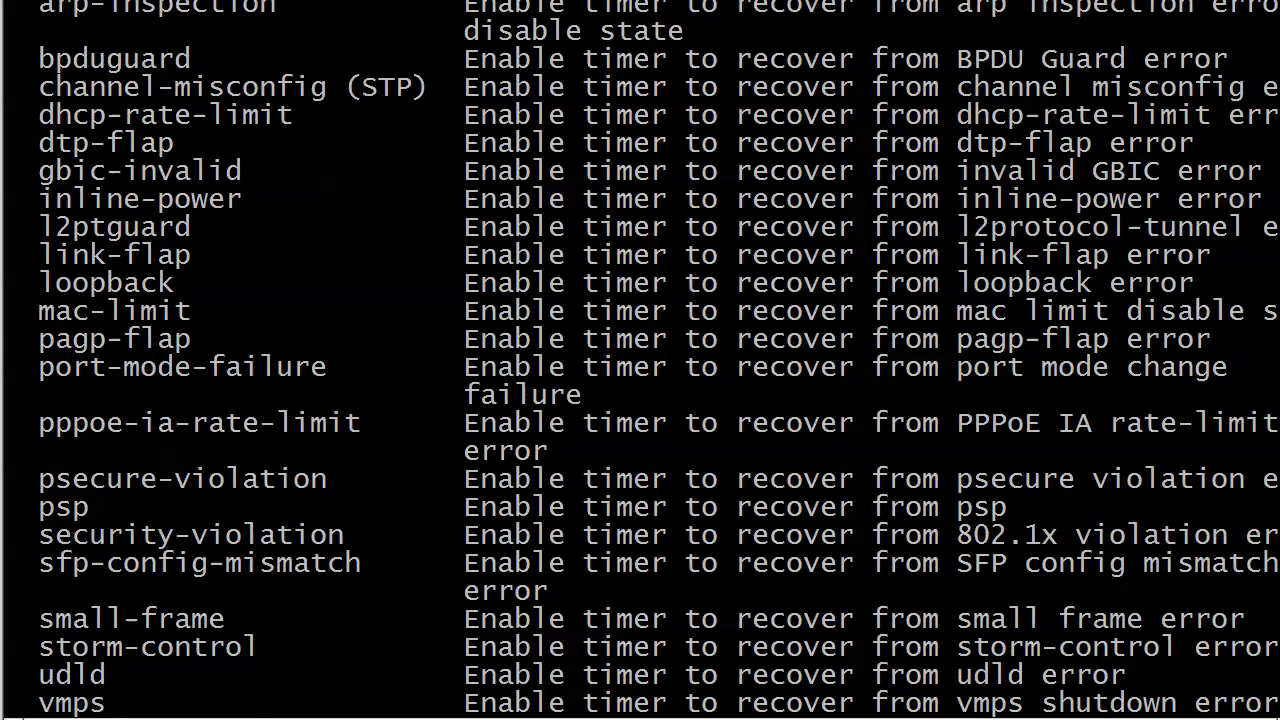
scroll(down, 3)
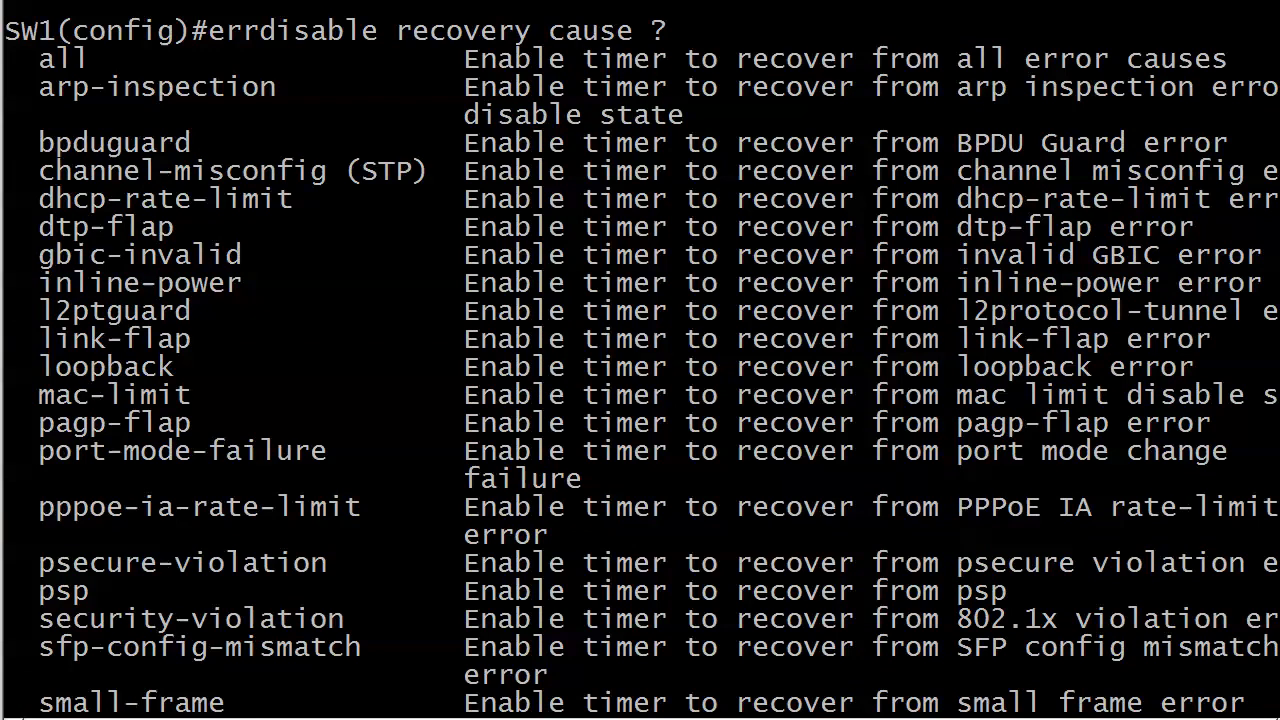
Step: Paste from the console menu and begin errdisable recovery cause psecure- at the config prompt
right_click(290, 576)
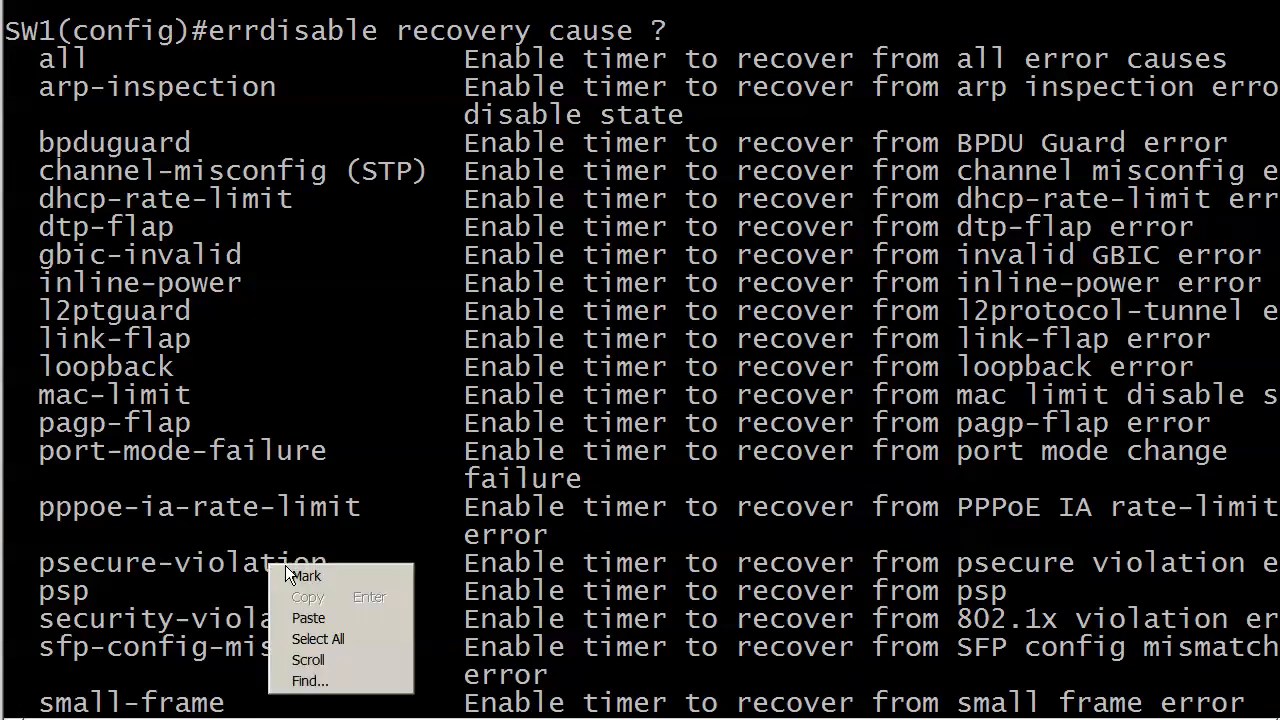
click(306, 576)
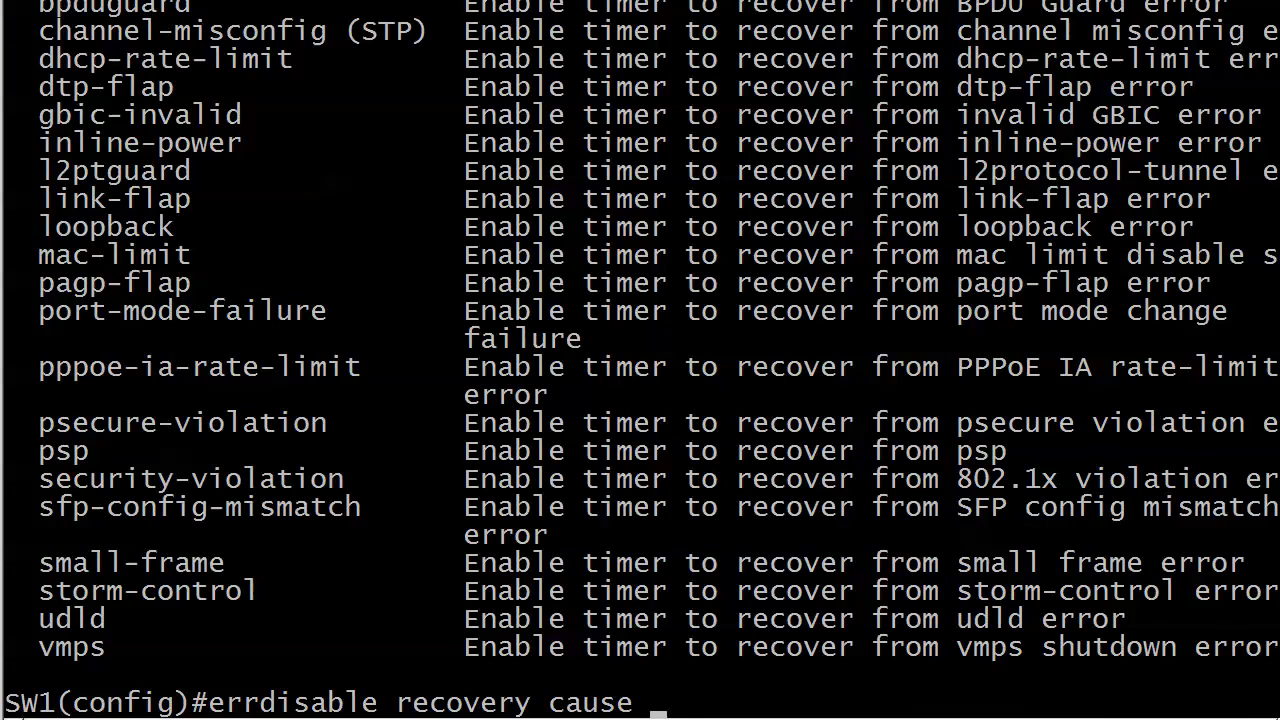
text(psecure-)
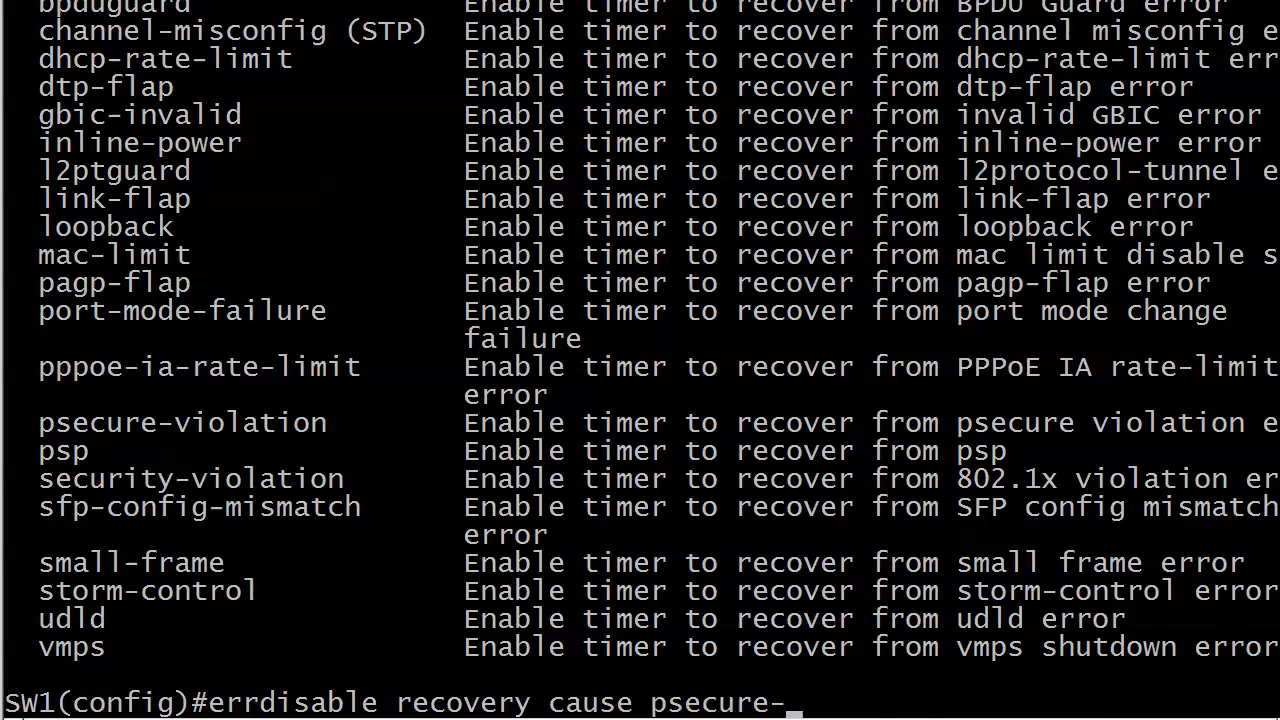
Step: Enable errdisable recovery cause psecure-violation and set the recovery interval to 30 seconds
text(violation ?)
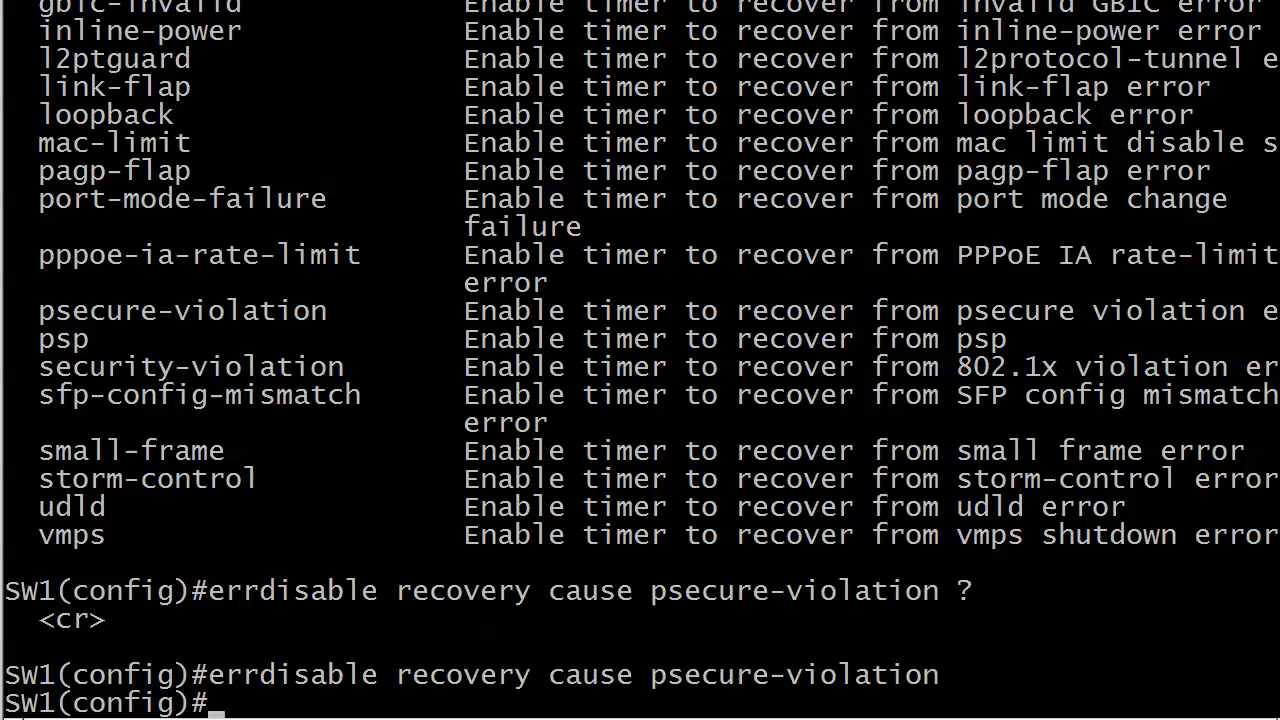
text(errdisable recovery interval)
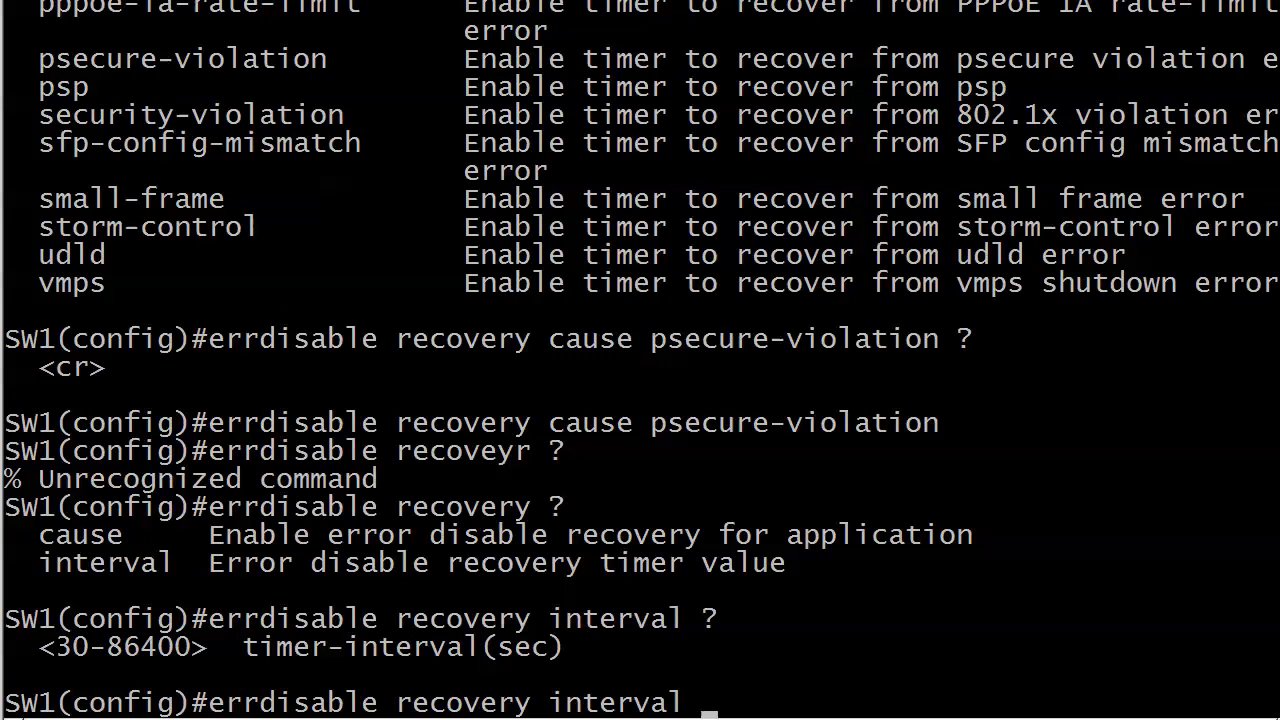
text(3)
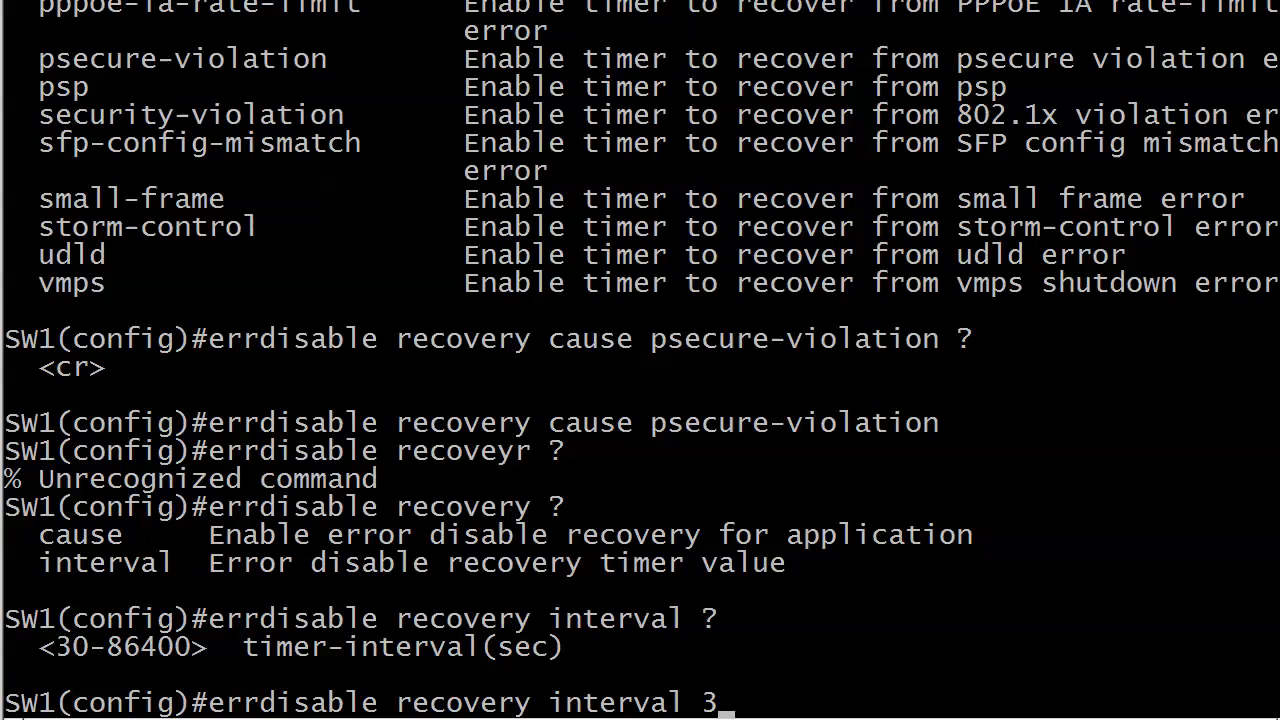
text(0)
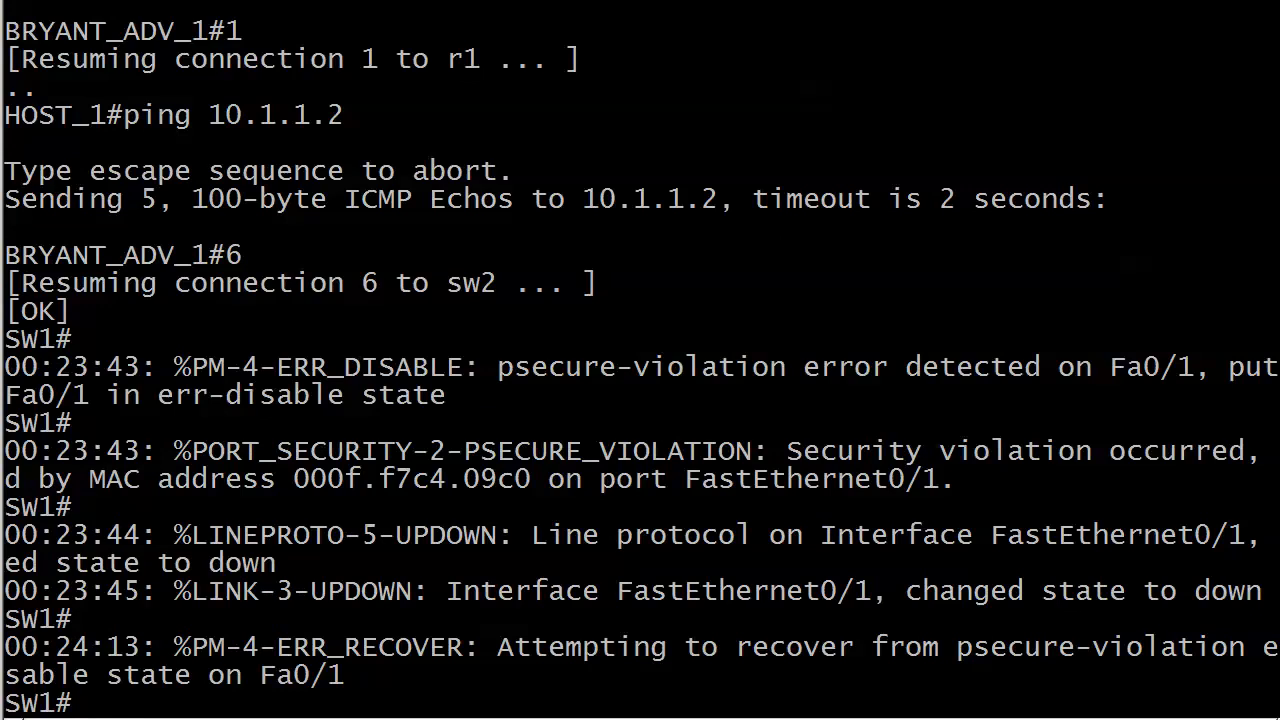
Step: Watch SW1's log as Fa0/1 is err-disabled by a violation and recovers after 30 seconds
scroll(down, 3)
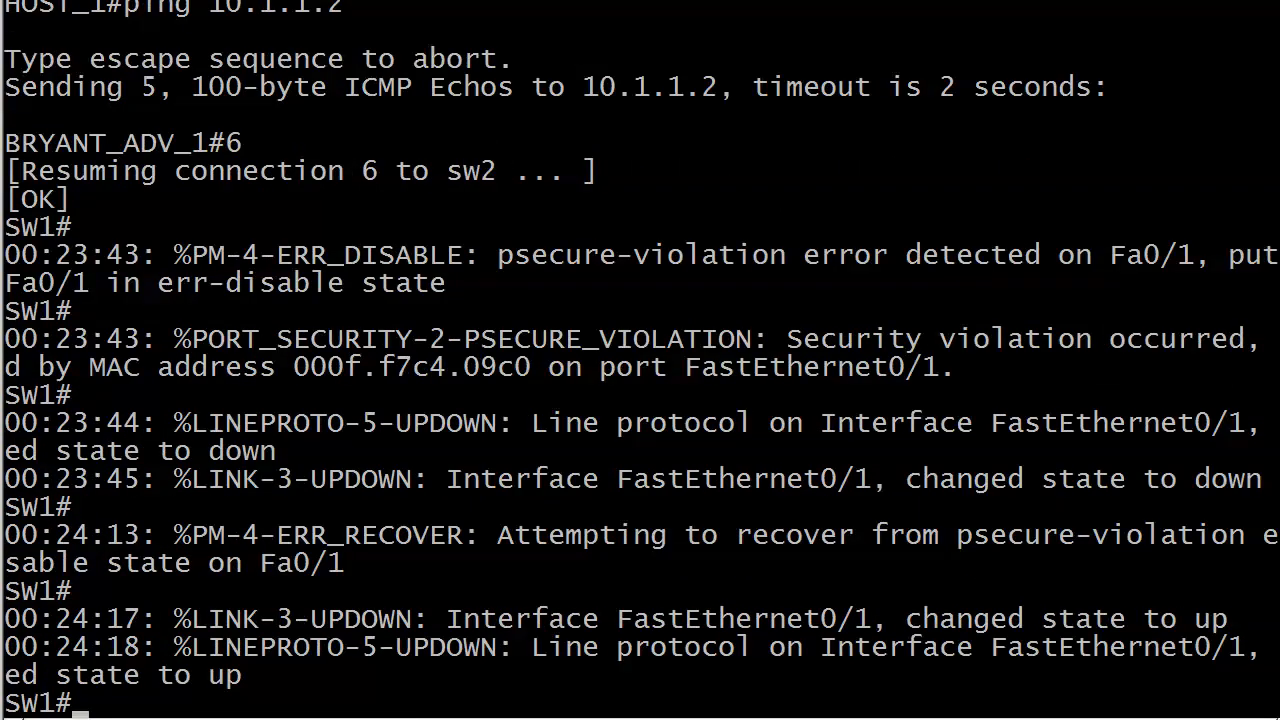
right_click(450, 580)
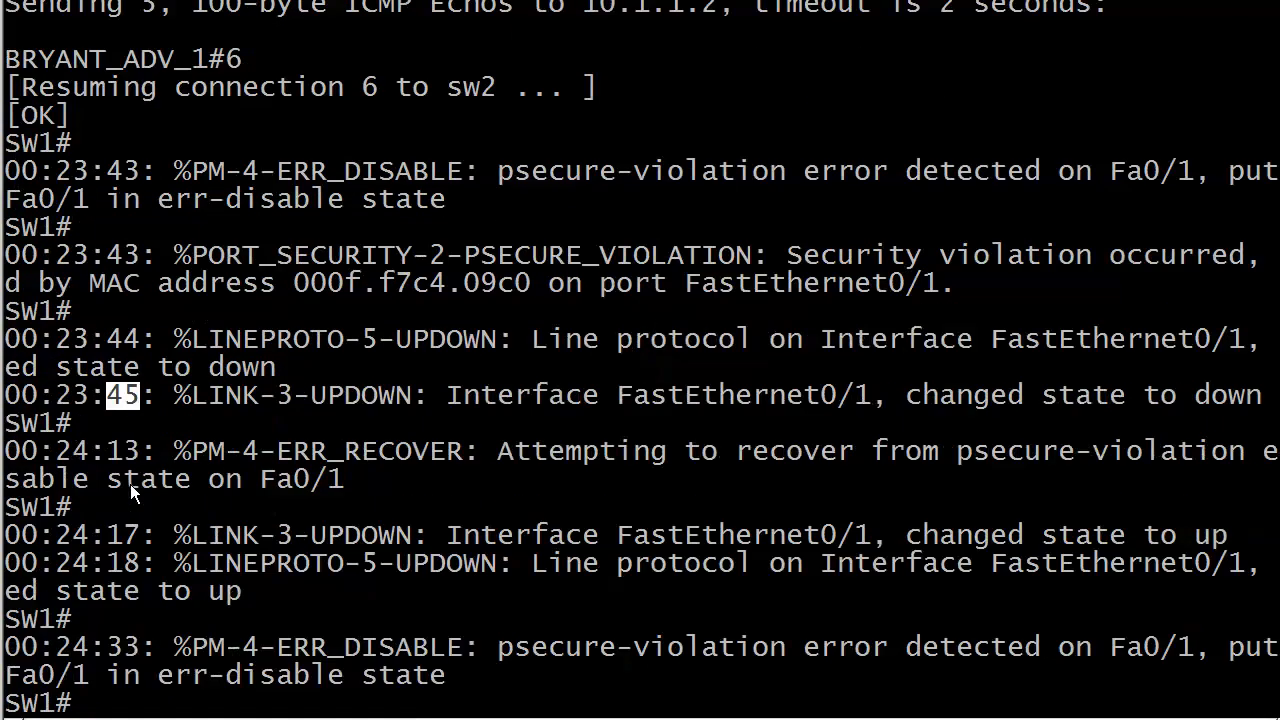
scroll(down, 3)
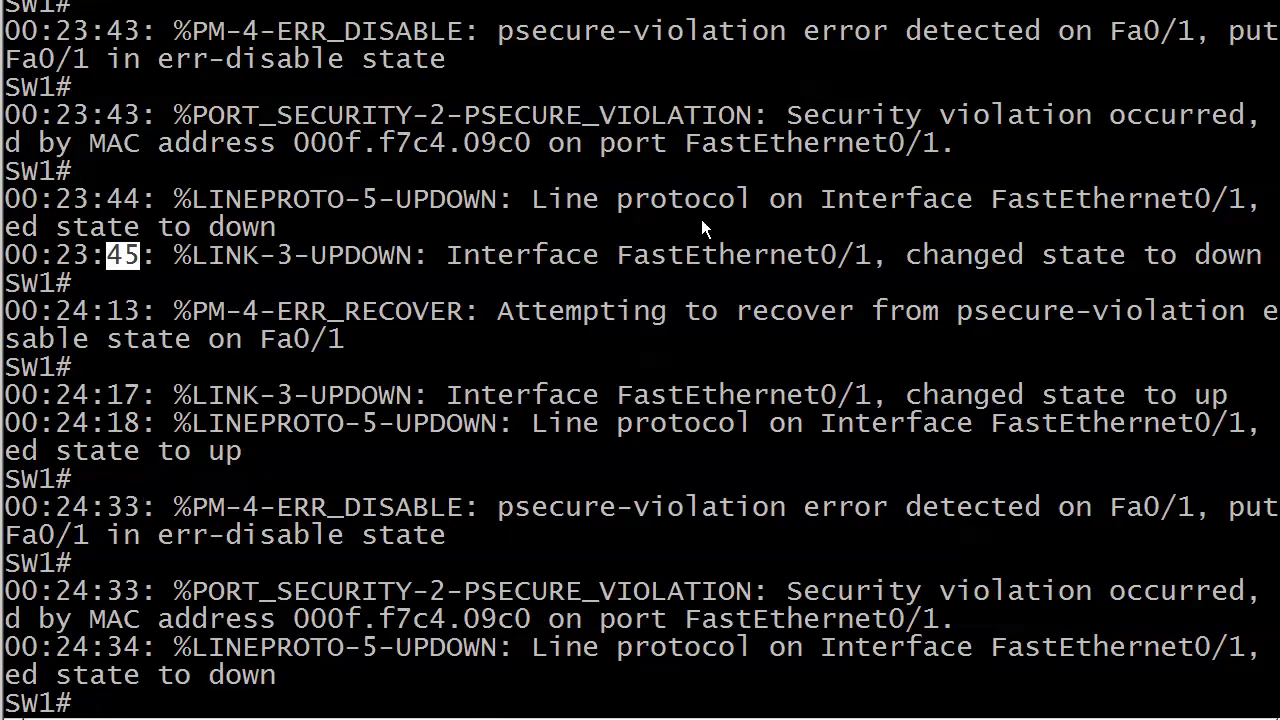
scroll(down, 3)
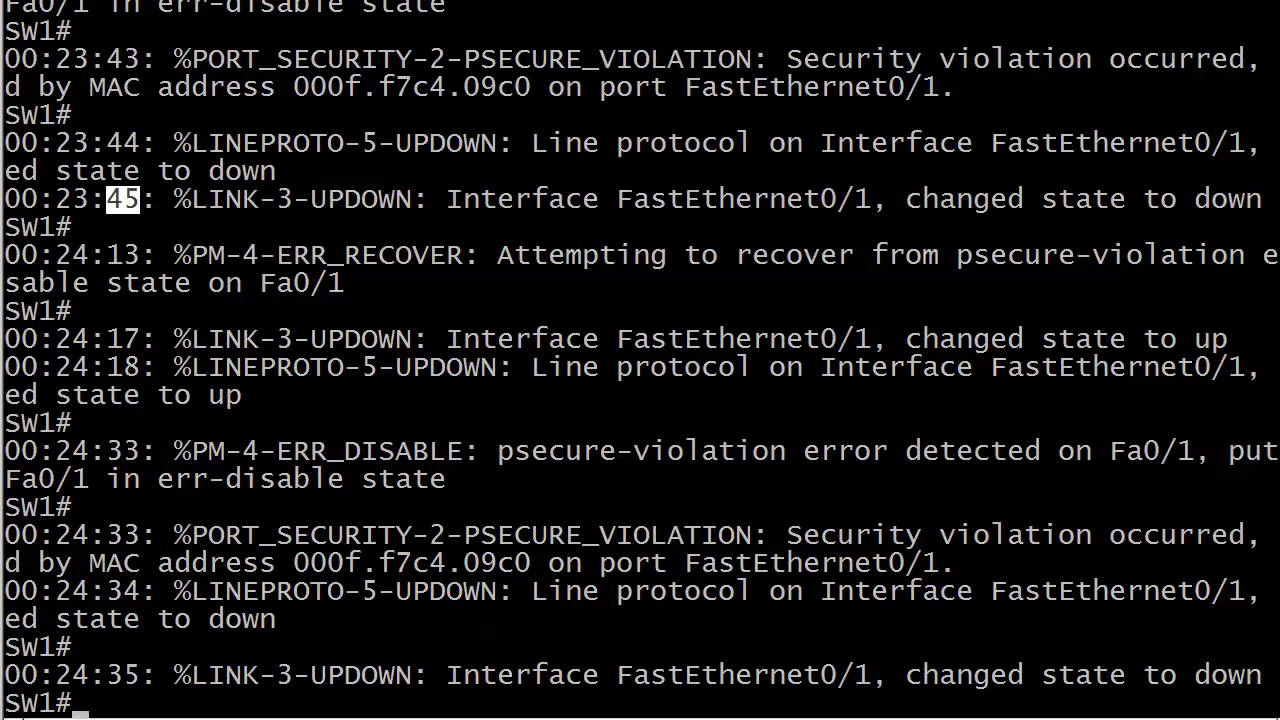
scroll(down, 3)
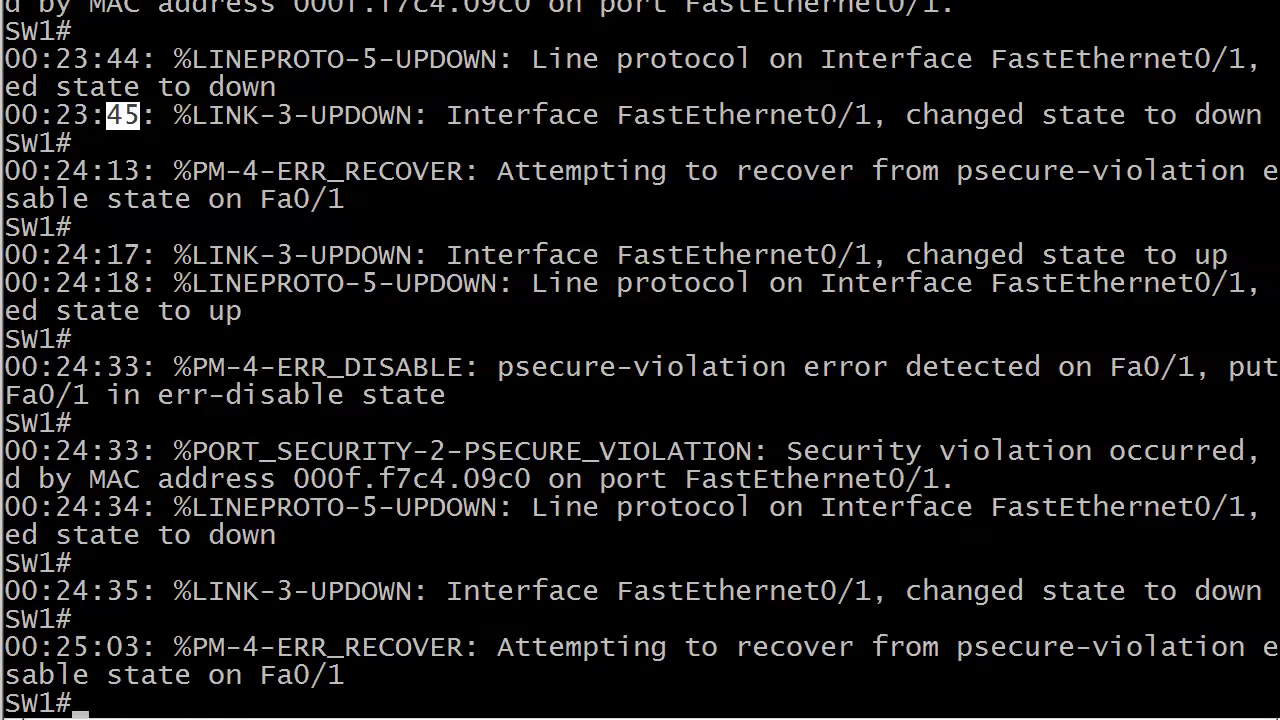
scroll(down, 3)
text(conf)
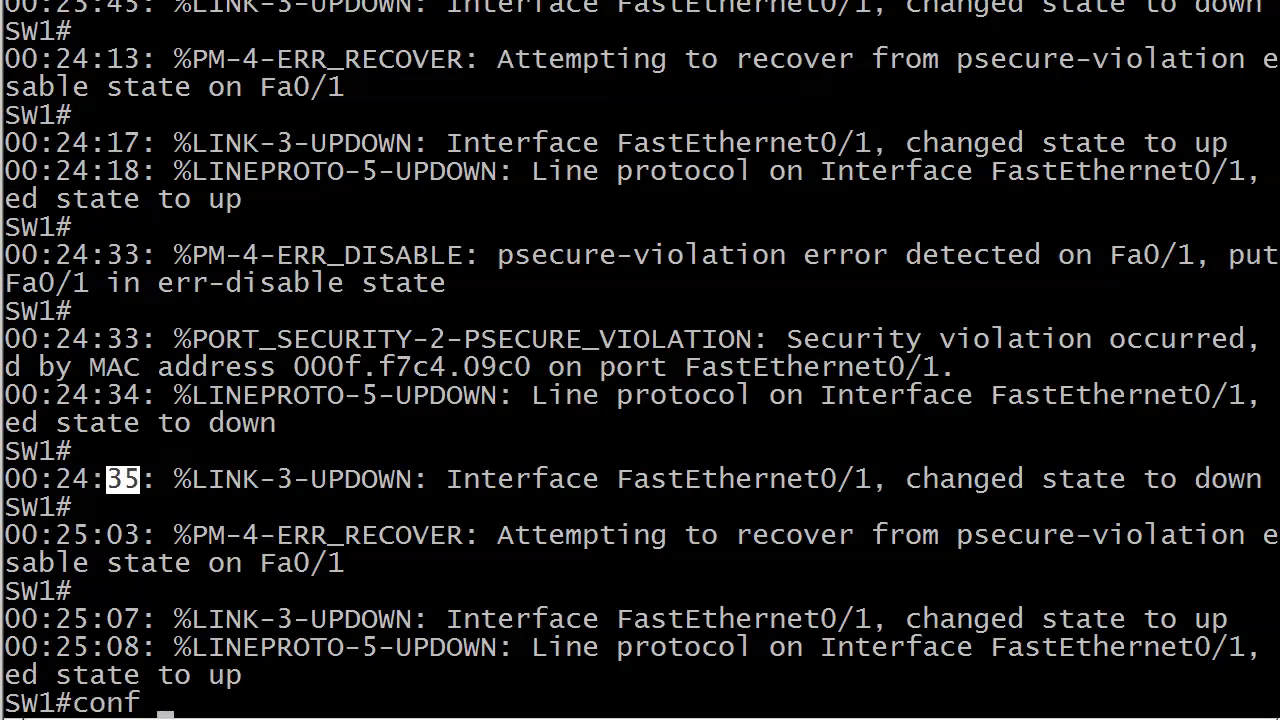
Step: Shut down FastEthernet0/1 from config mode and highlight the log line where the interface came back up
text(t)
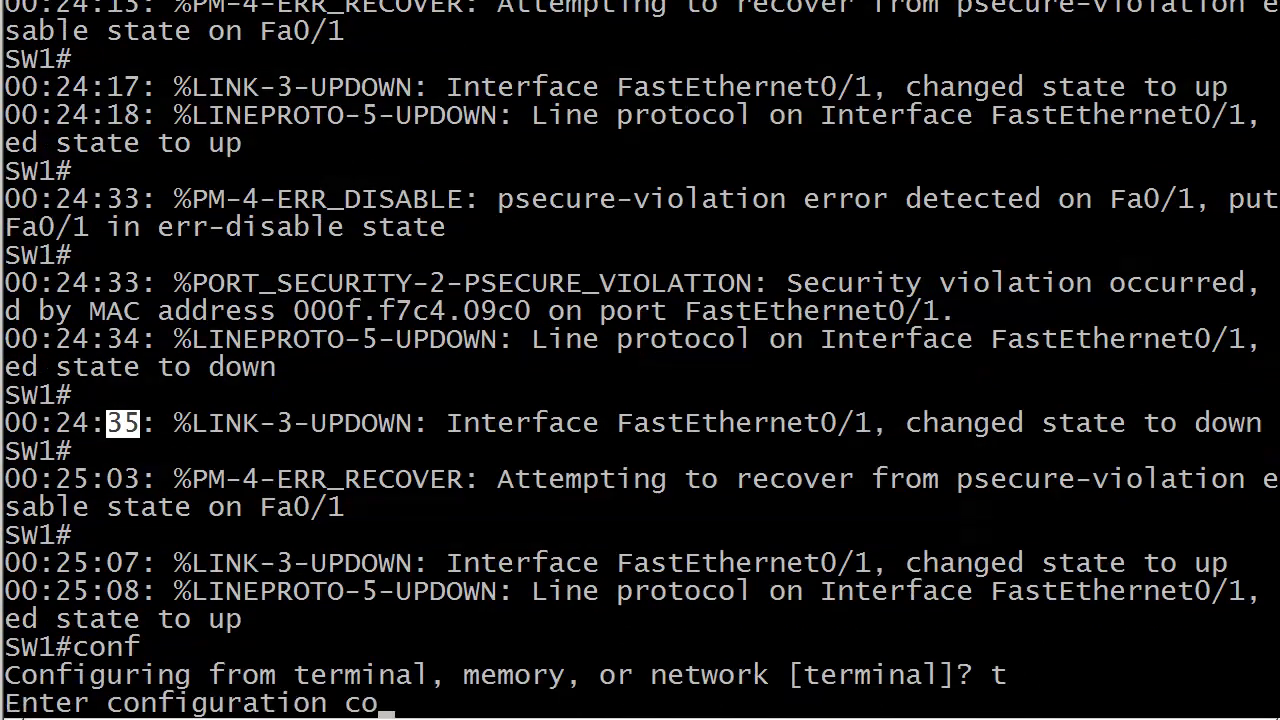
text(int fast 0/1)
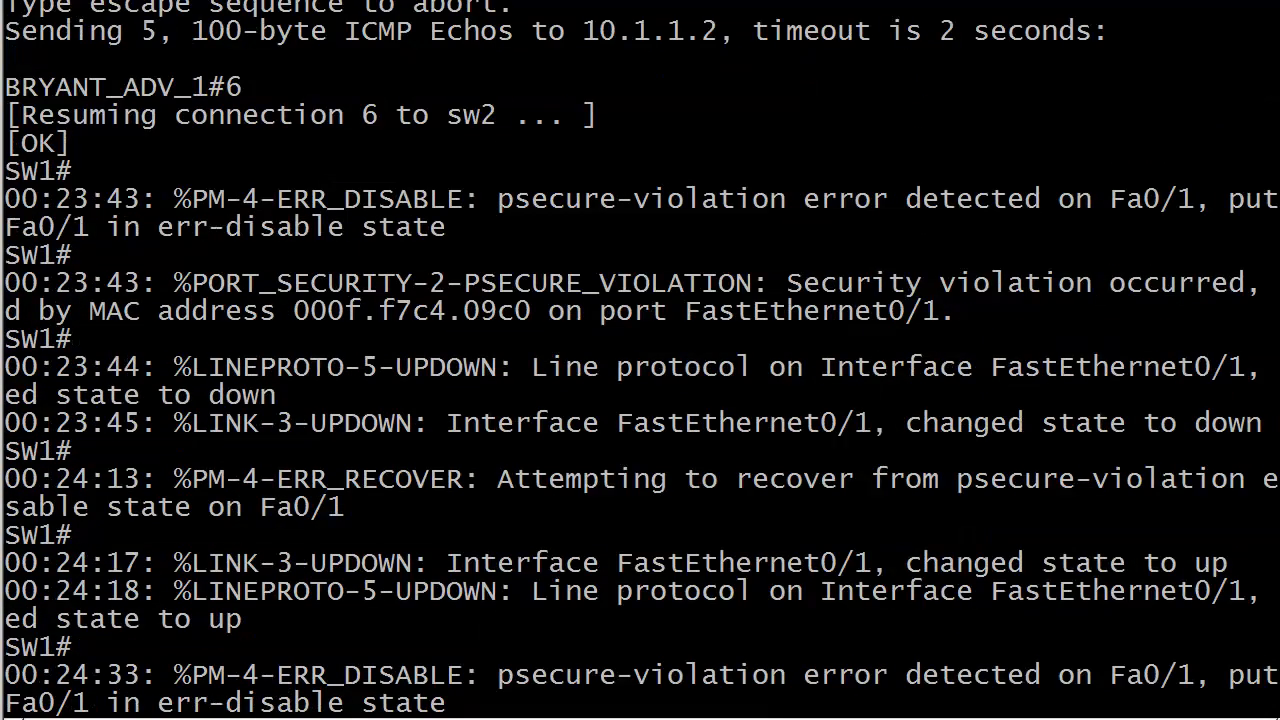
right_click(576, 210)
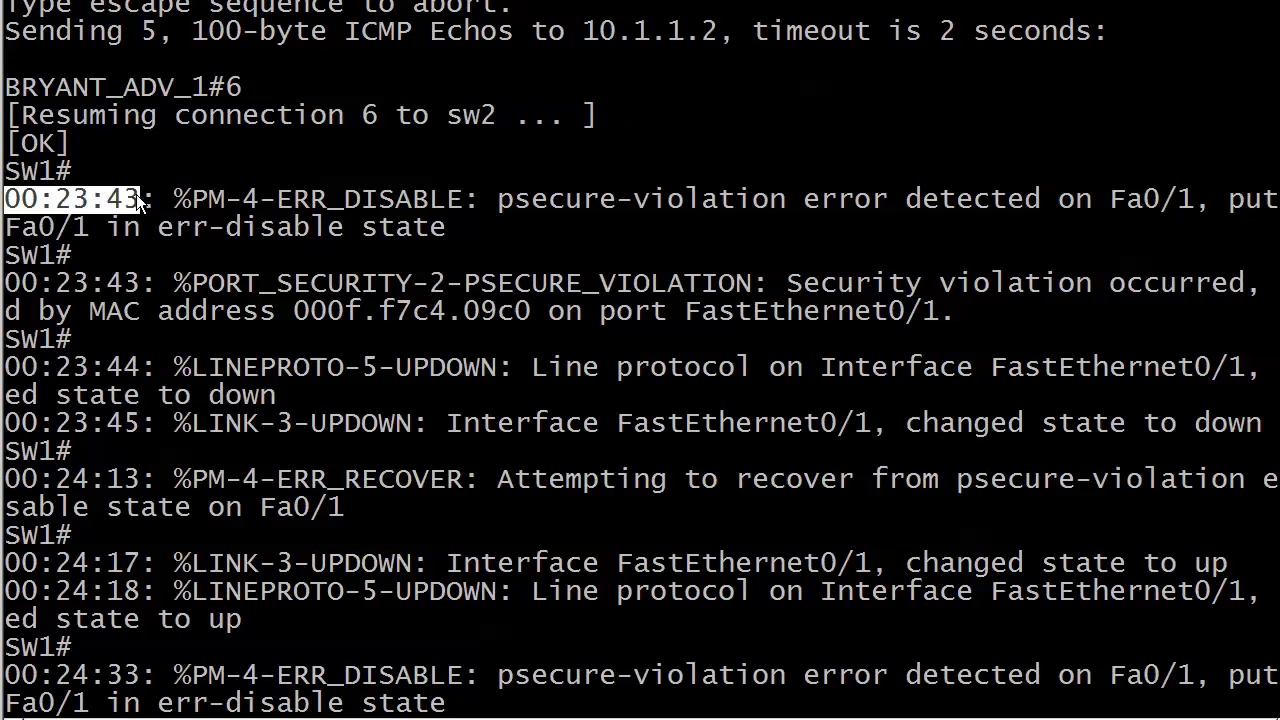
mouse_move(56, 498)
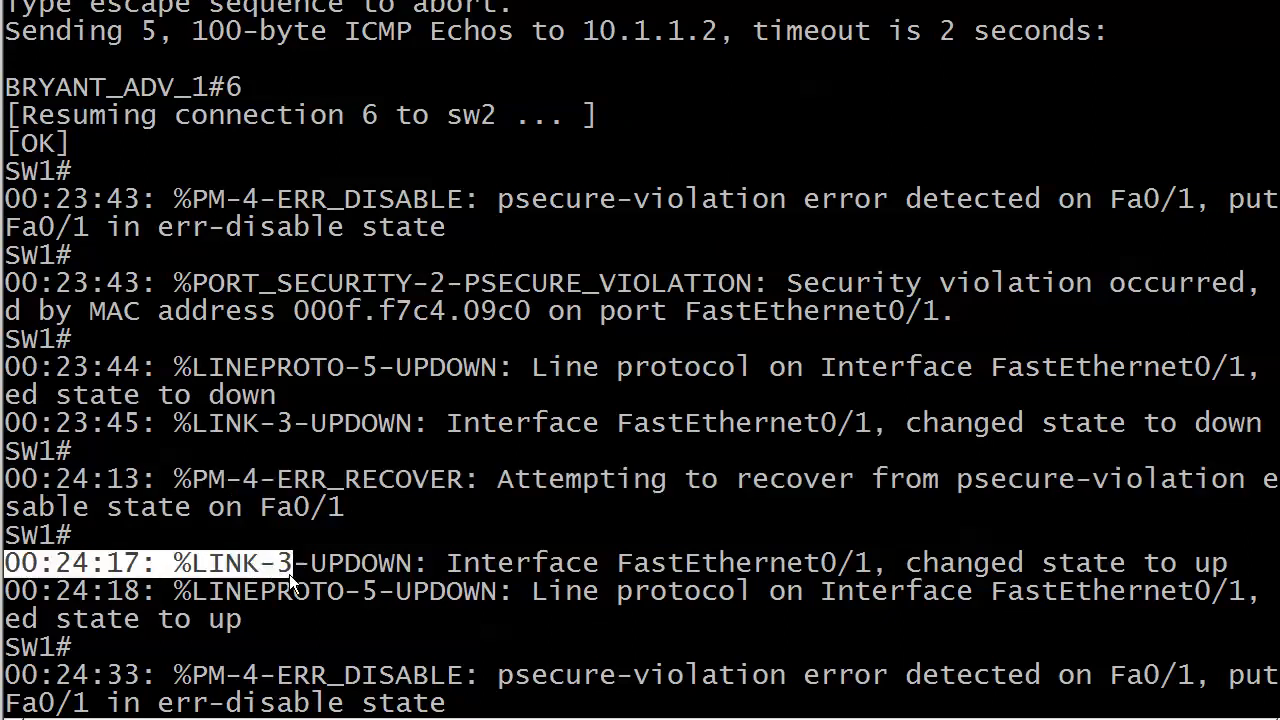
drag(300, 562, 1256, 618)
text(show errdisabl)
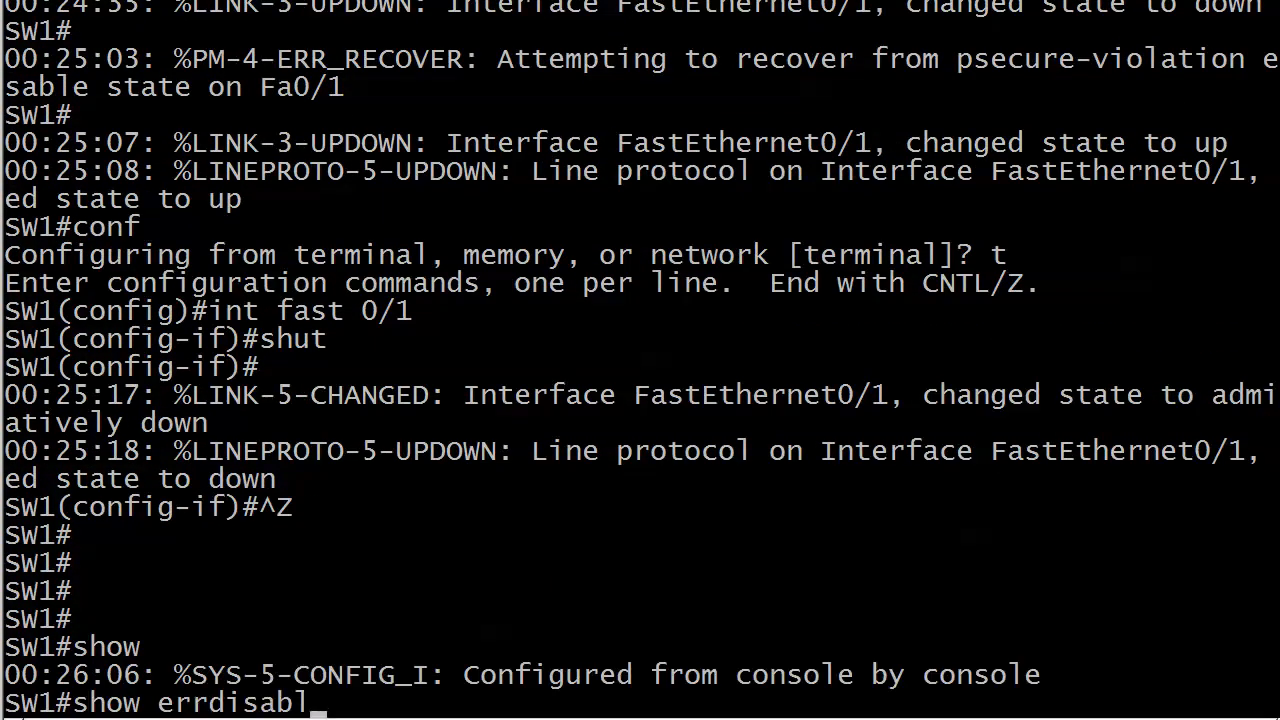
Step: Run show errdisable recovery confirming psecure-violation enabled with a 30-second timer, then re-enable Fa0/1
text(e recovery)
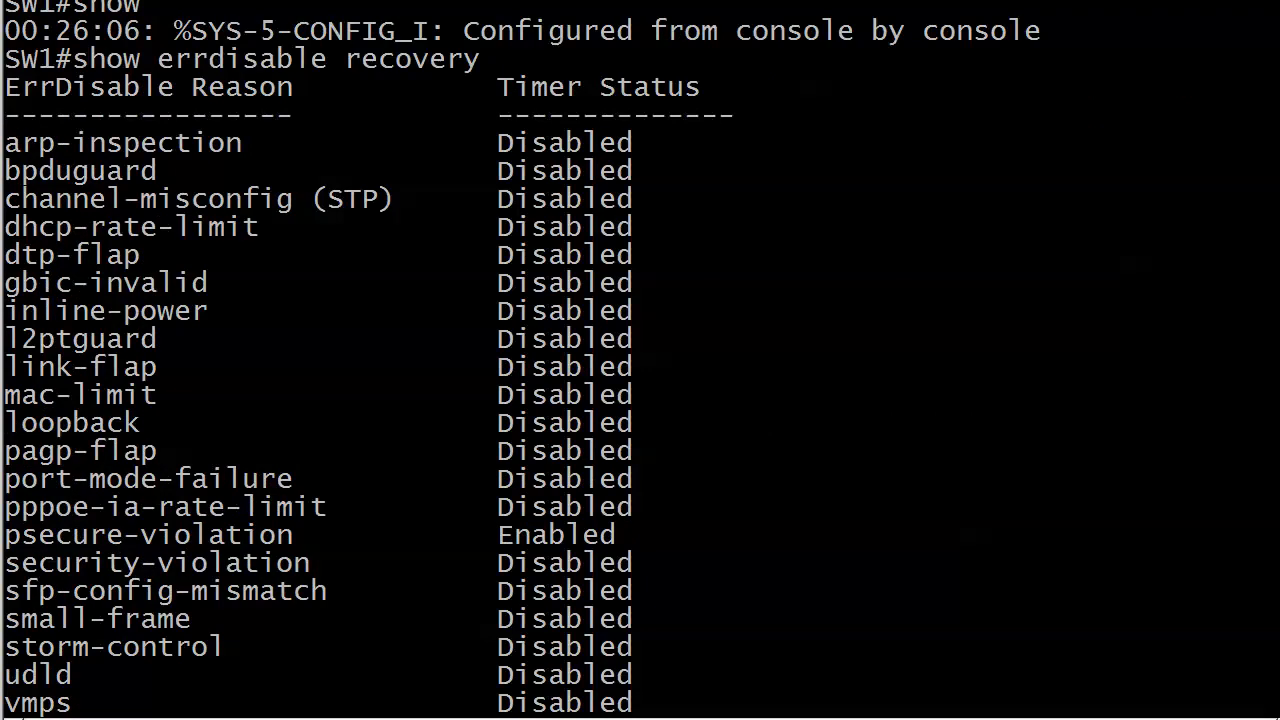
scroll(down, 3)
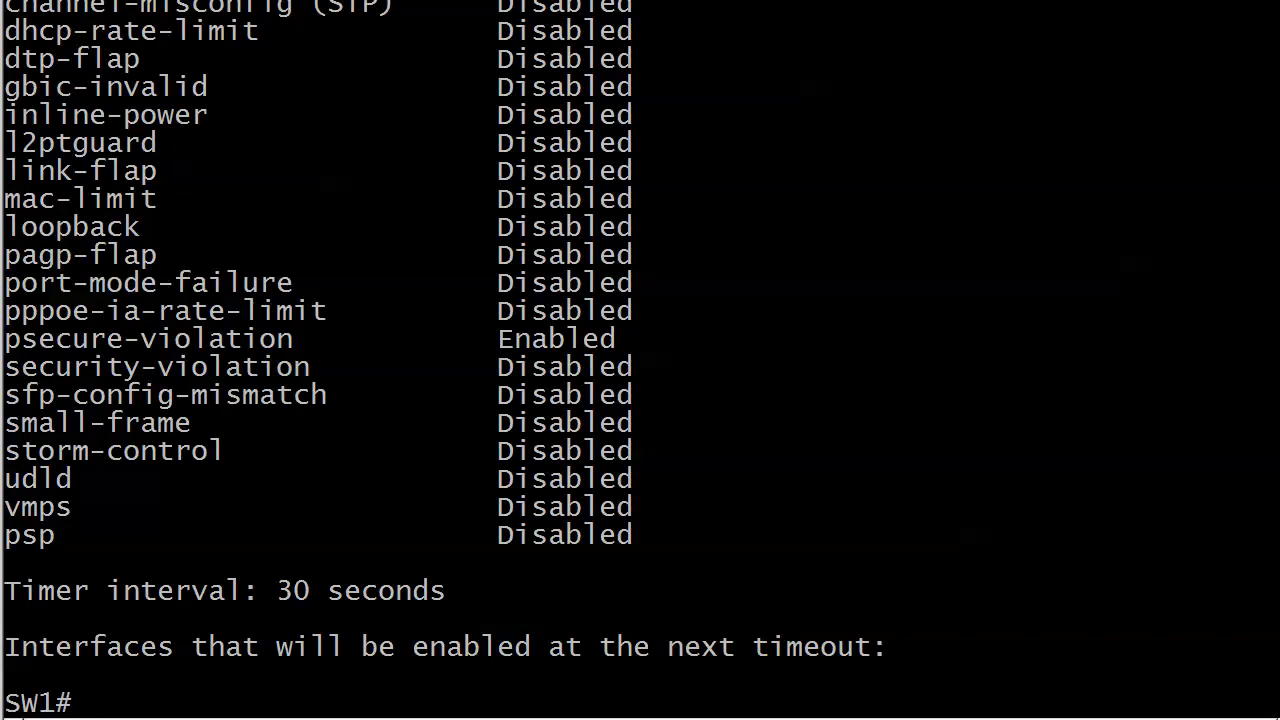
text(conf t)
text(int fast 0/1)
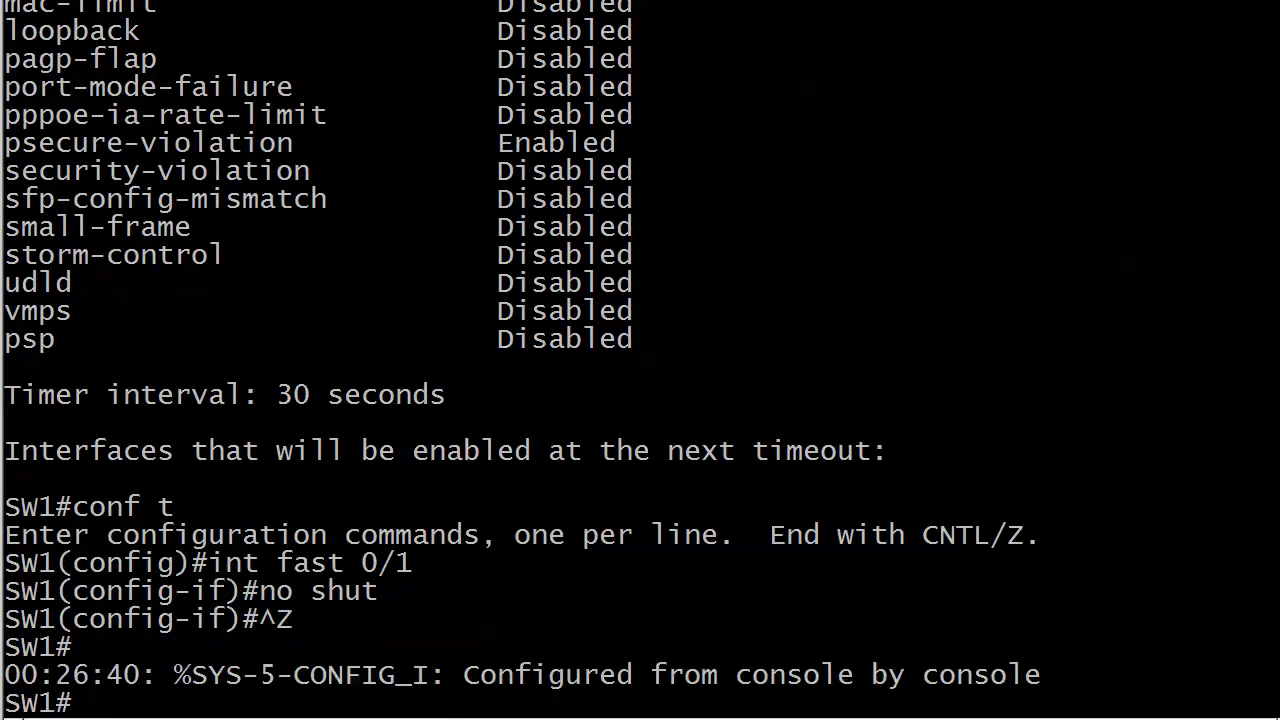
Step: Re-run 'show errdisable recovery' and find Fa0/1 listed under psecure-violation with 23 seconds left
text(show errdisable recovery)
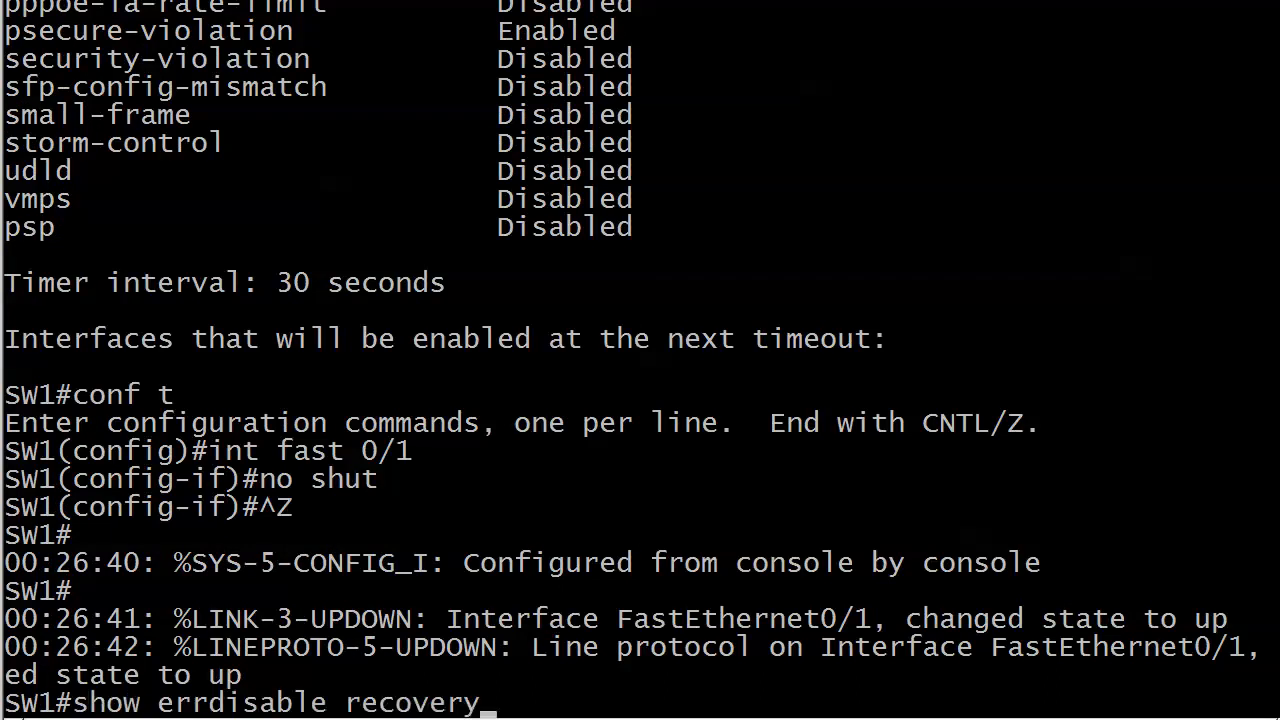
key(Return)
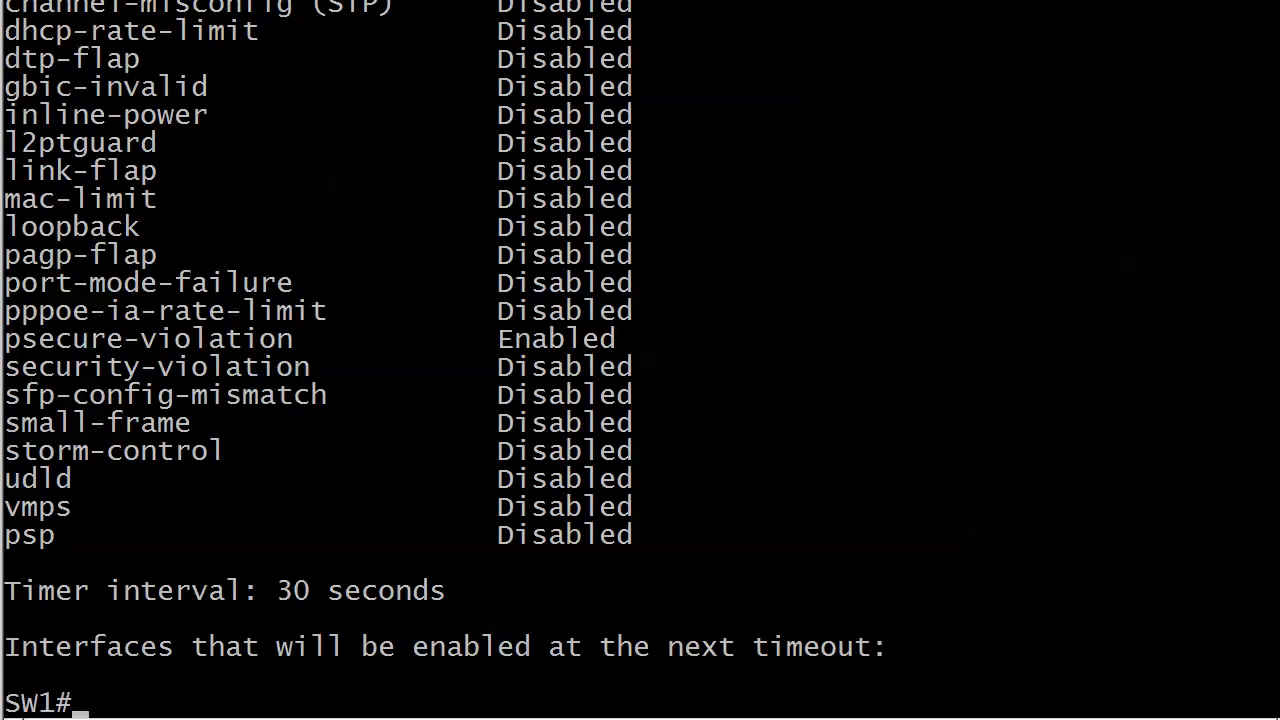
text(show errdisable recovery)
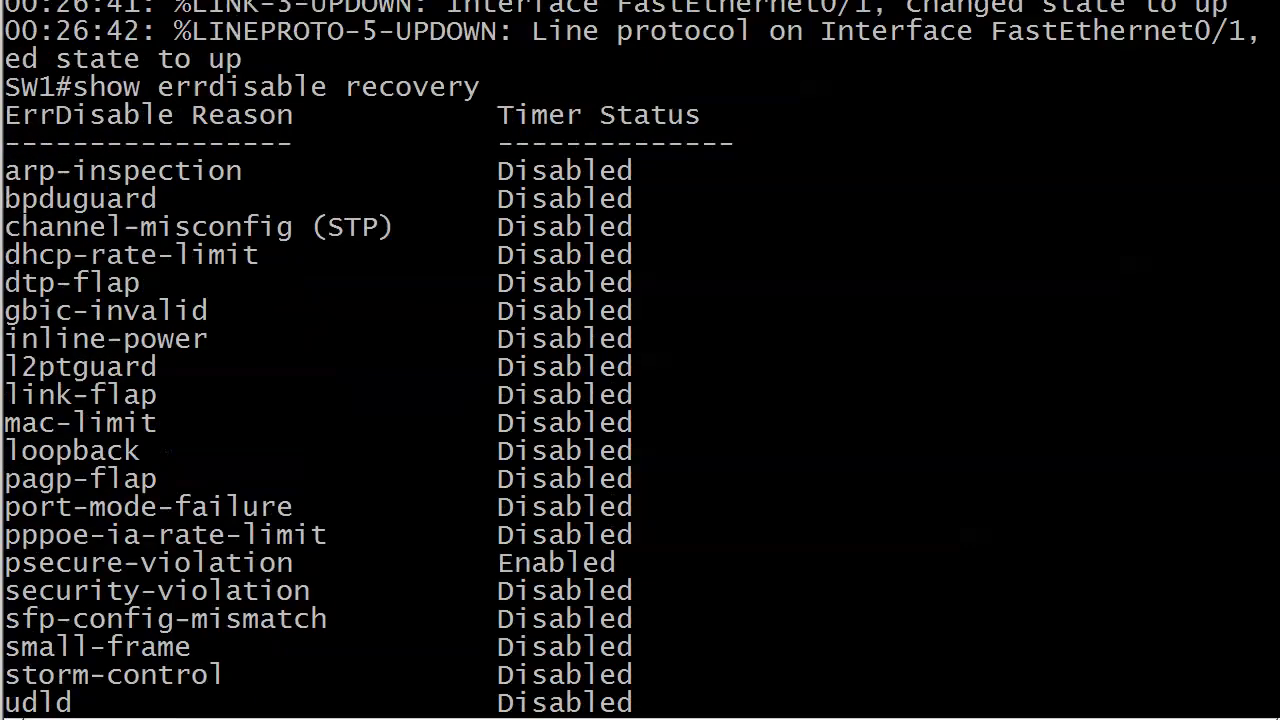
scroll(down, 3)
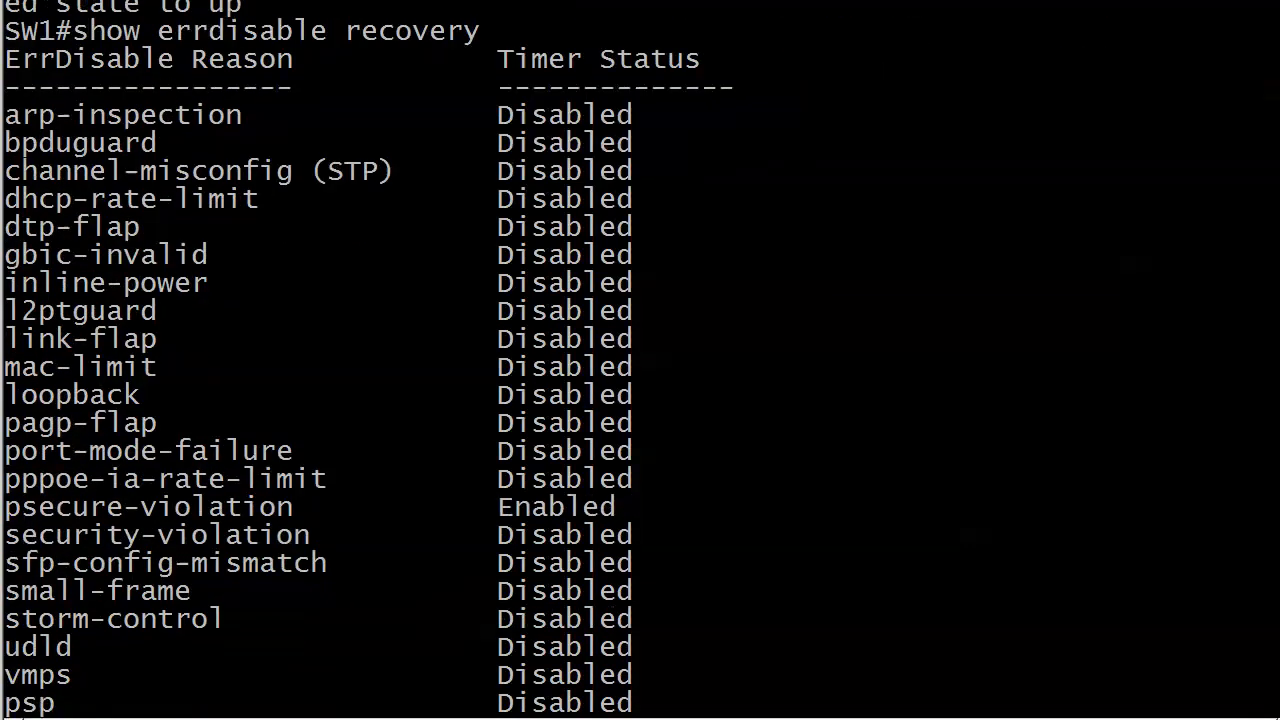
scroll(down, 3)
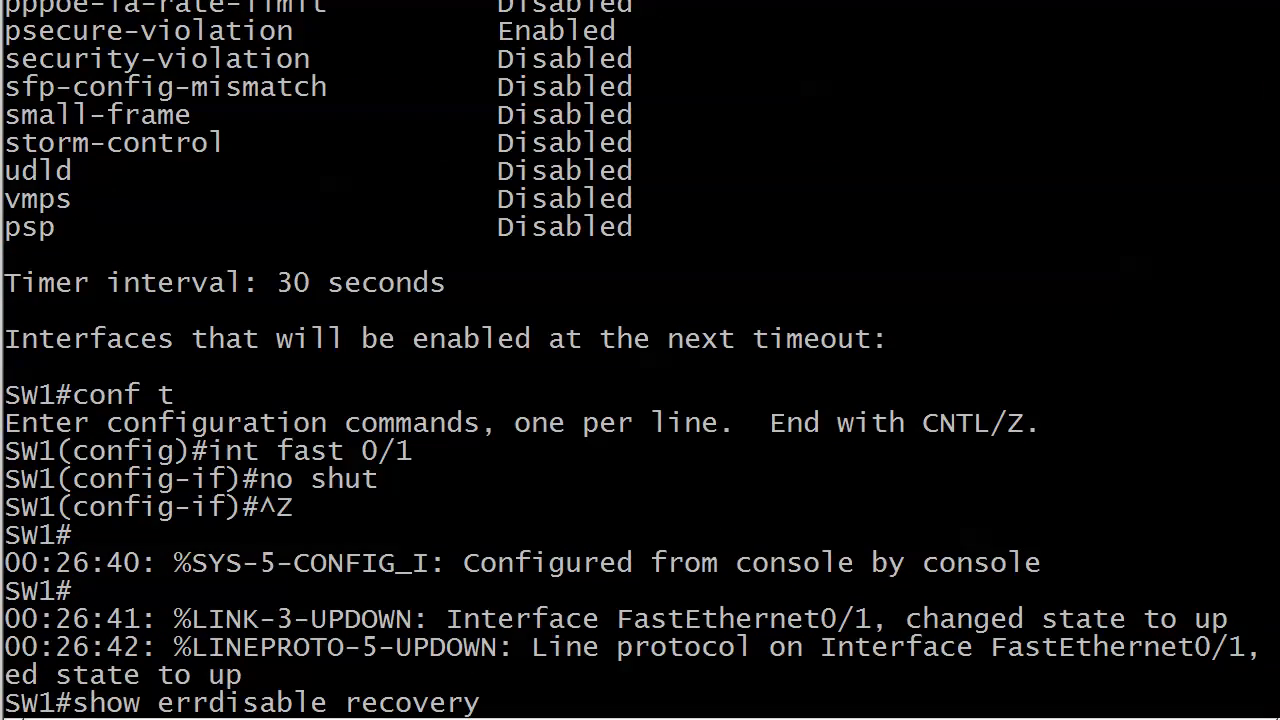
scroll(down, 3)
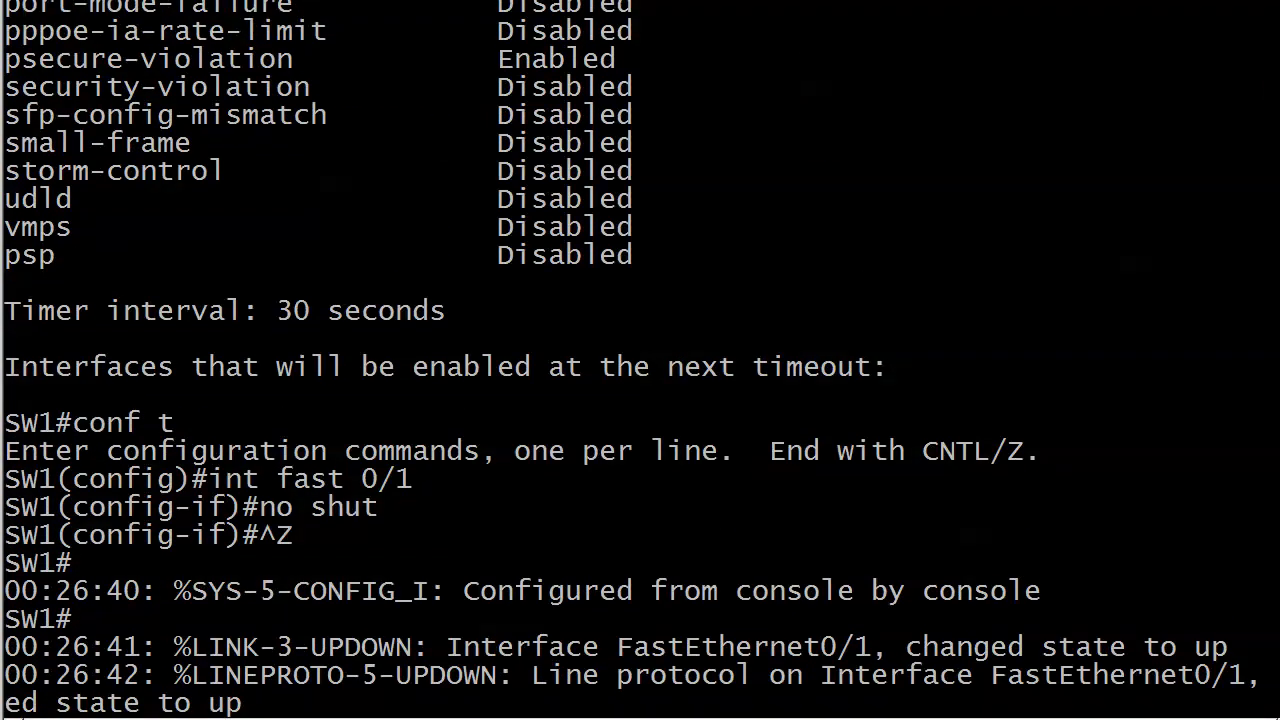
scroll(down, 3)
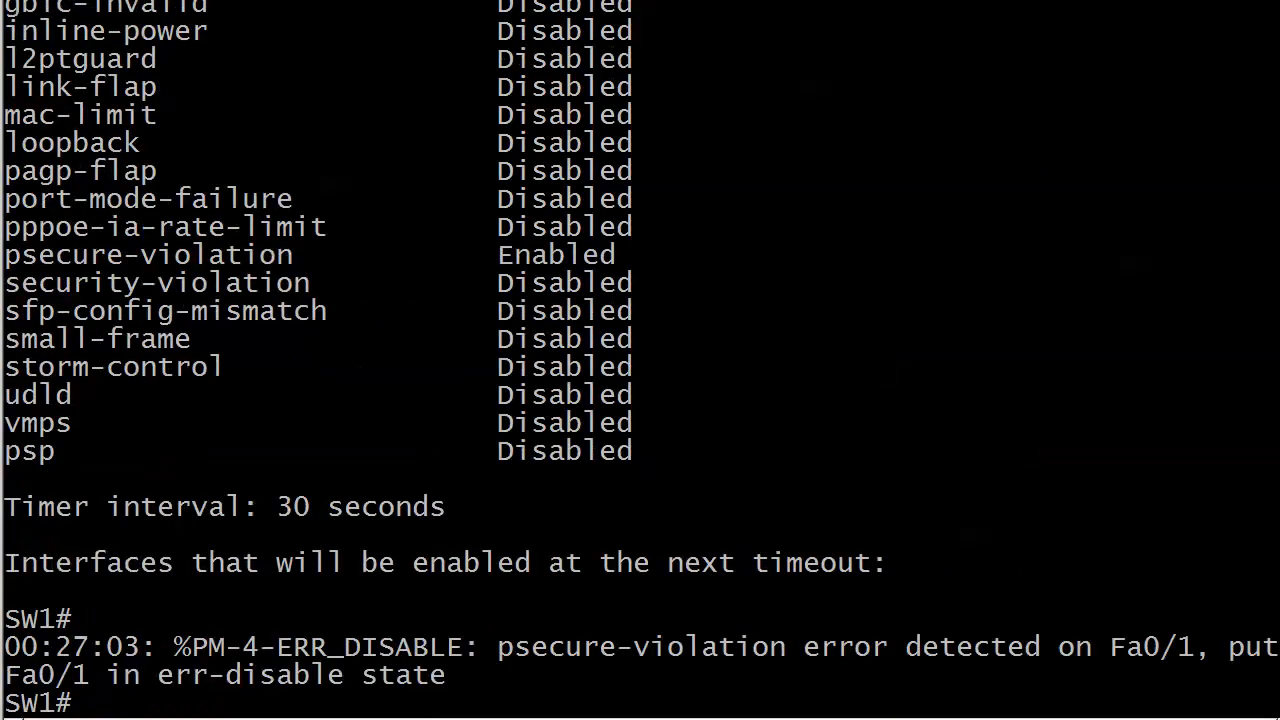
scroll(down, 3)
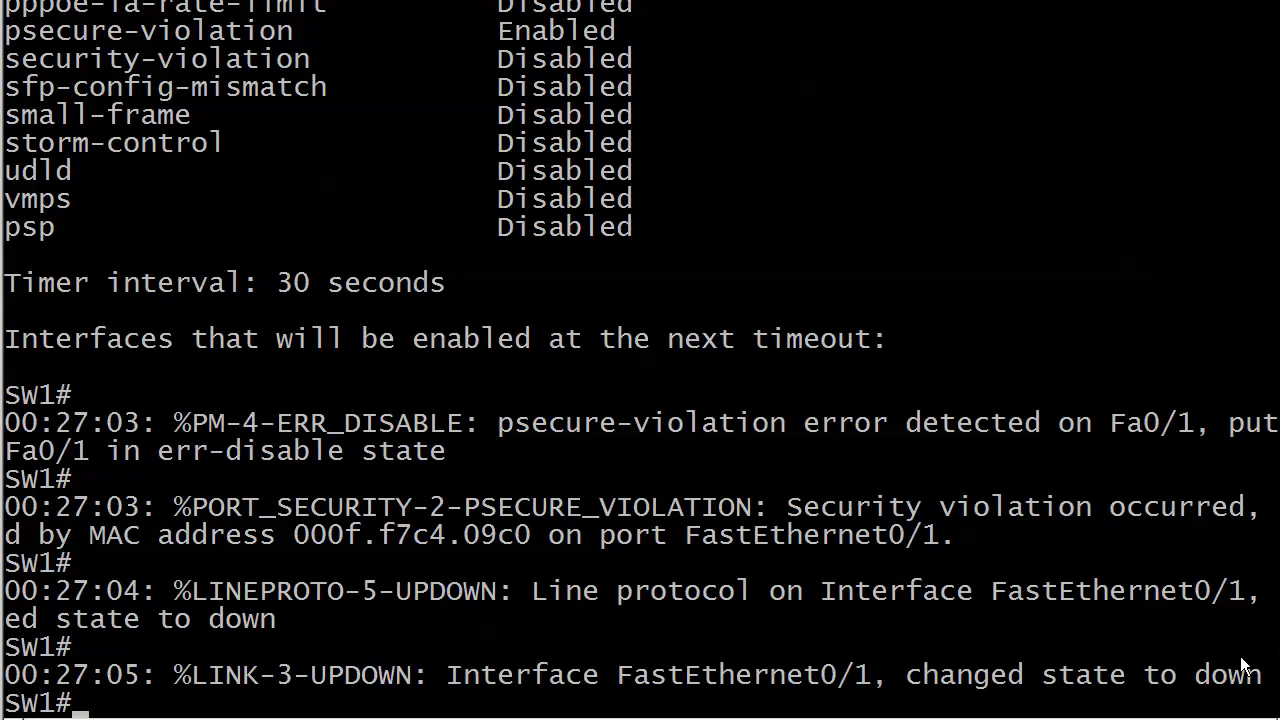
text(show errdisable recovery)
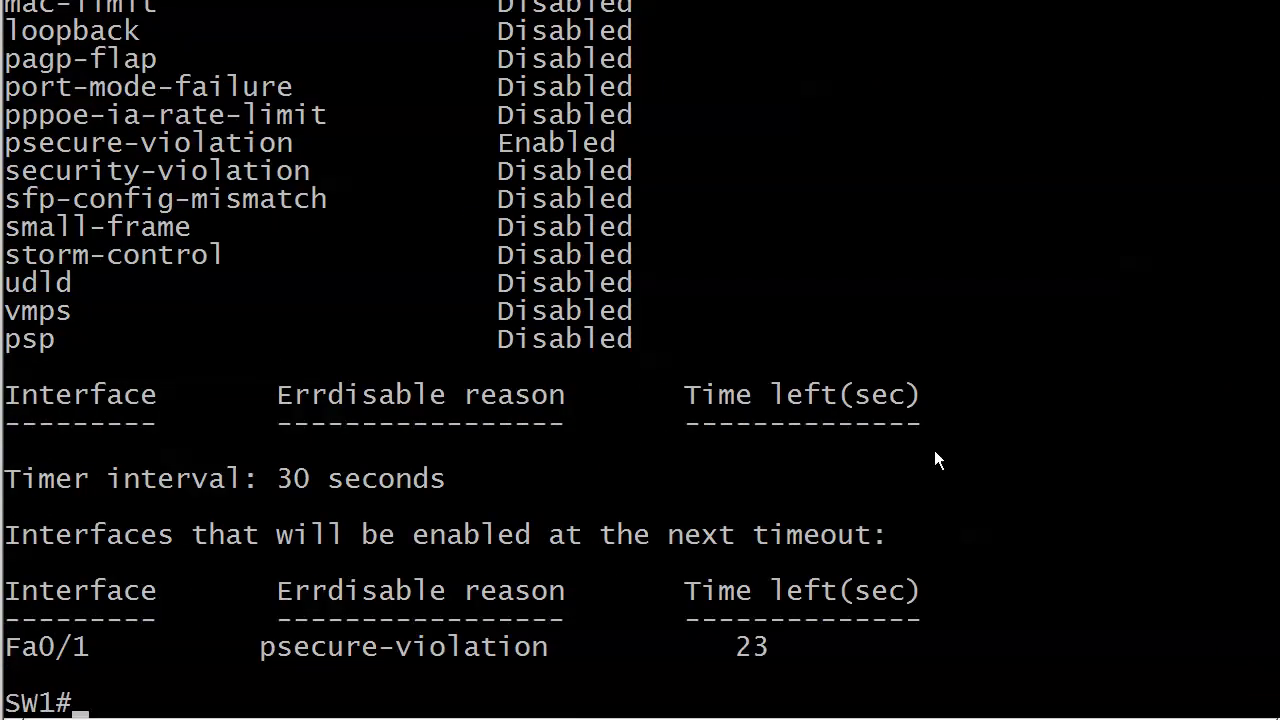
mouse_move(120, 536)
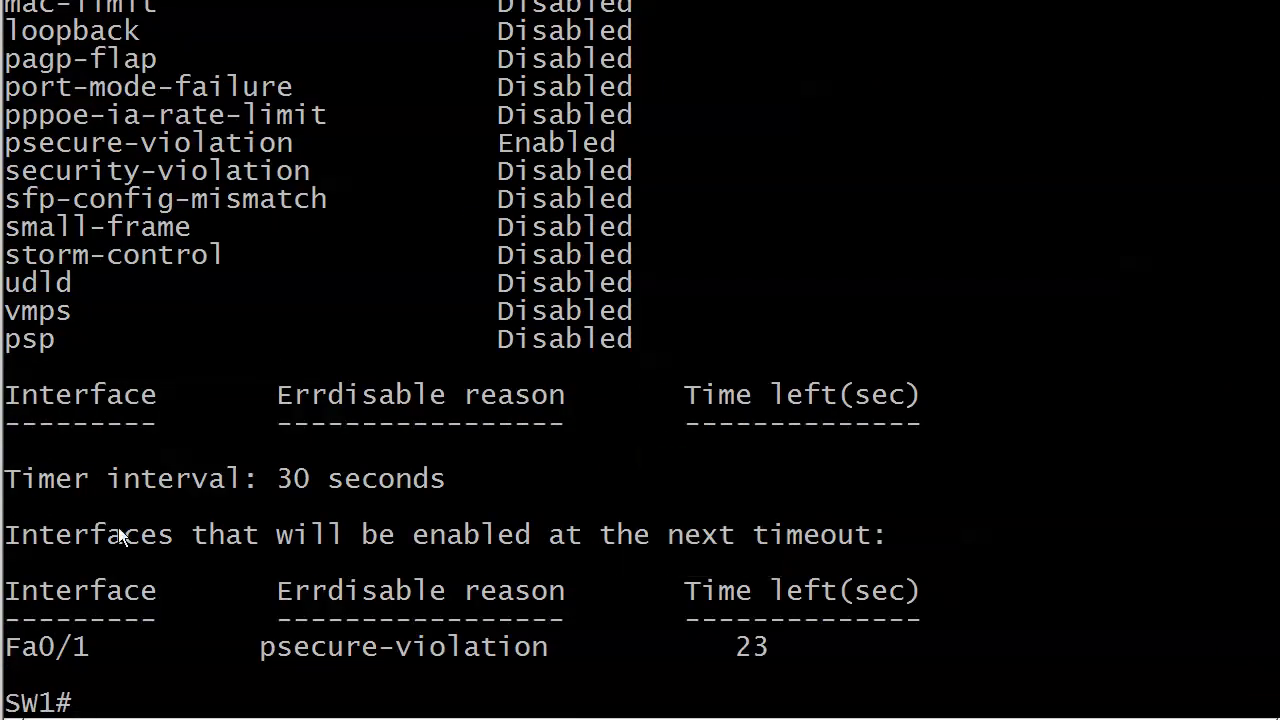